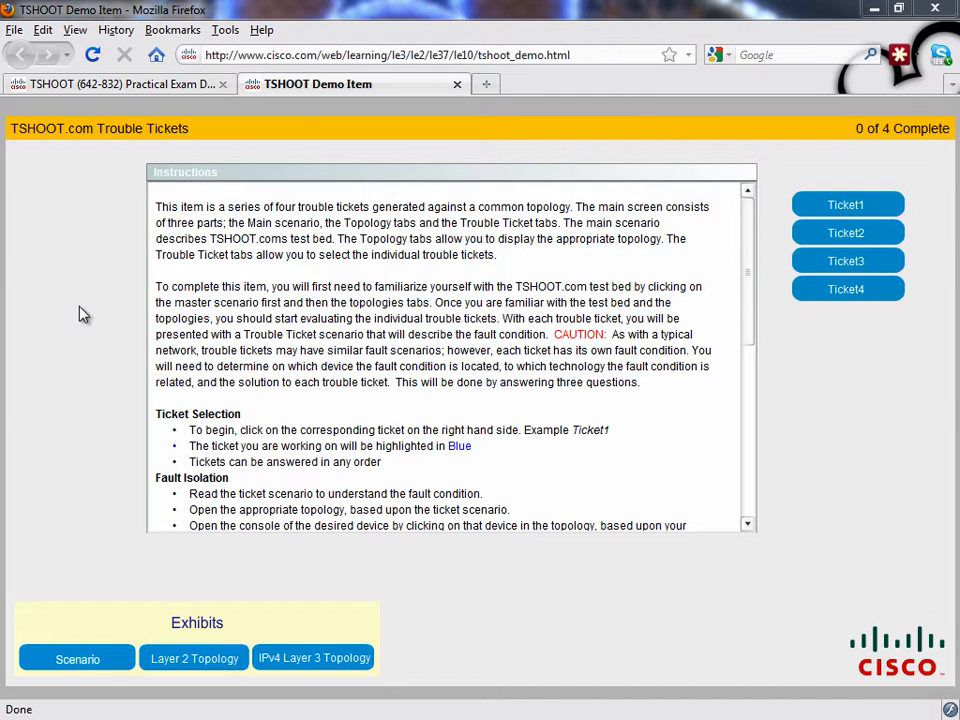
Open Trouble Ticket 1 and display the IPv4 Layer 3 topology exhibit
{"action": "left_click", "coordinate": [846, 204]}
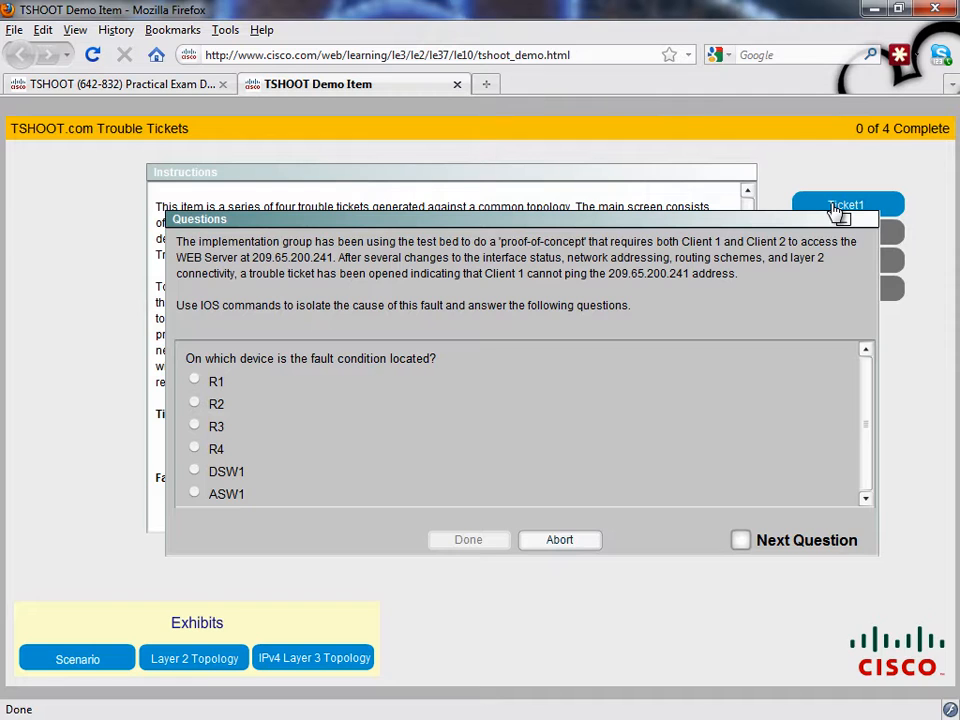
{"action": "left_click", "coordinate": [314, 657]}
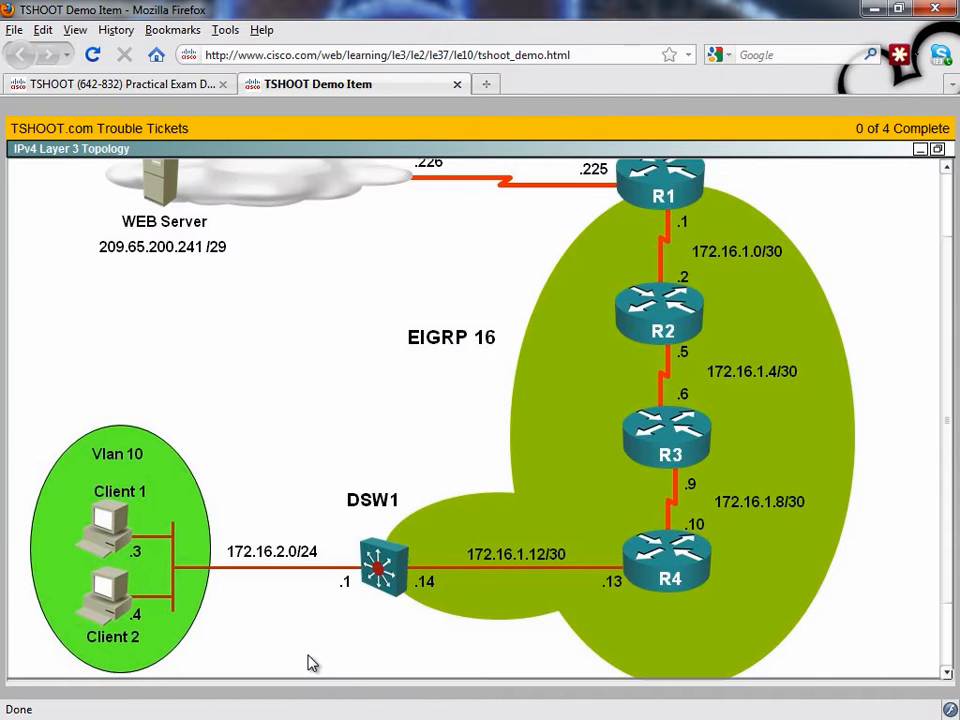
On Client 1, run ipconfig and ping, showing 172.16.2.3/24 with gateway 172.16.2.1
{"action": "left_click", "coordinate": [108, 527]}
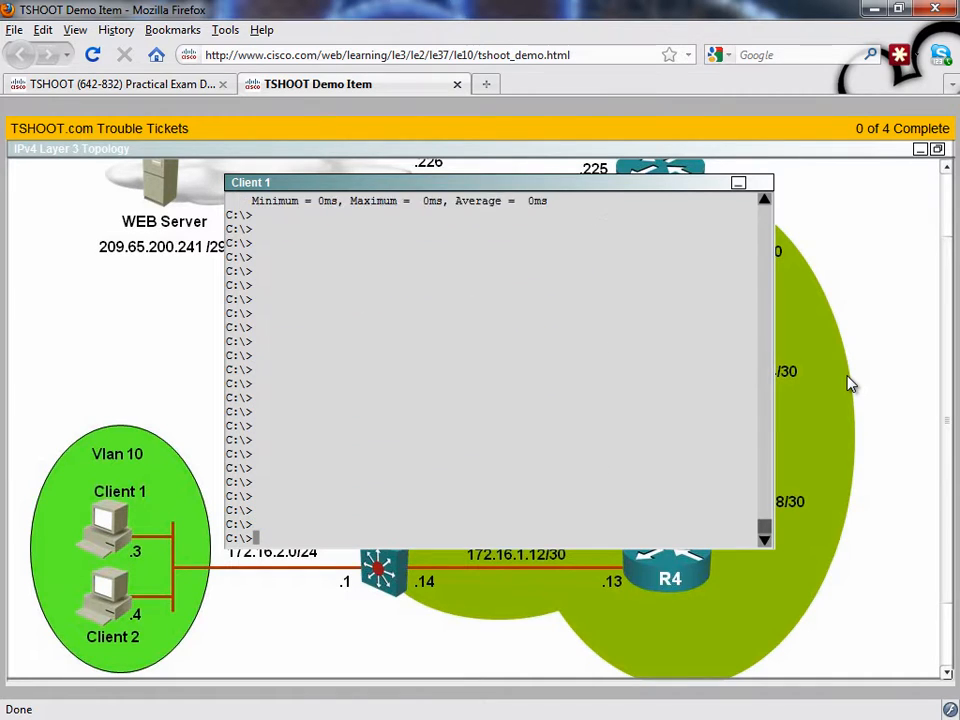
{"action": "type", "text": "ipconfig"}
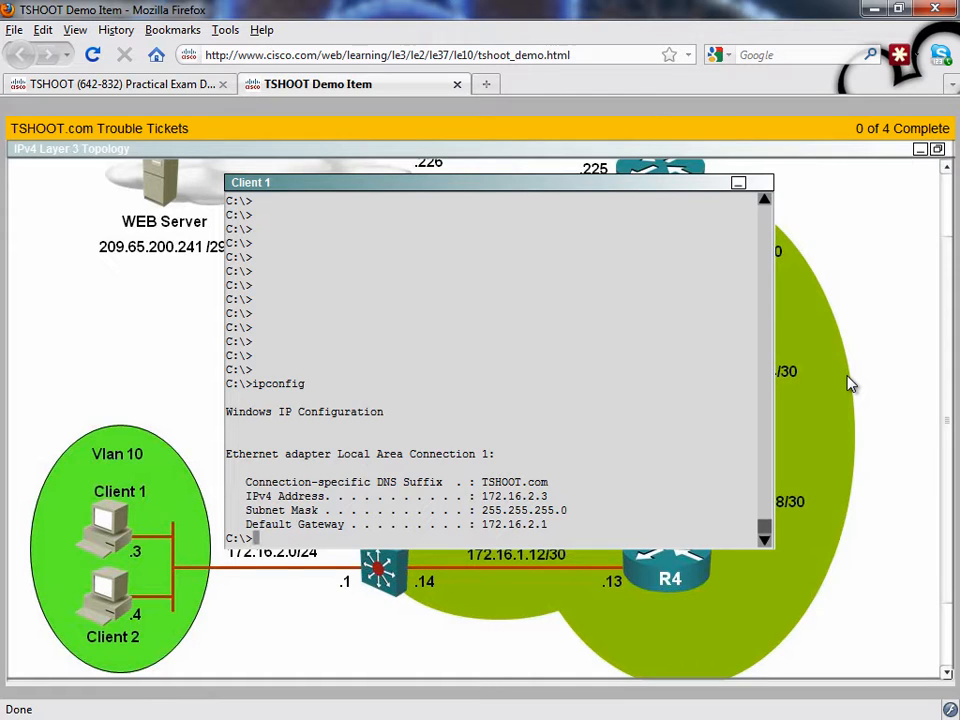
{"action": "type", "text": "ping"}
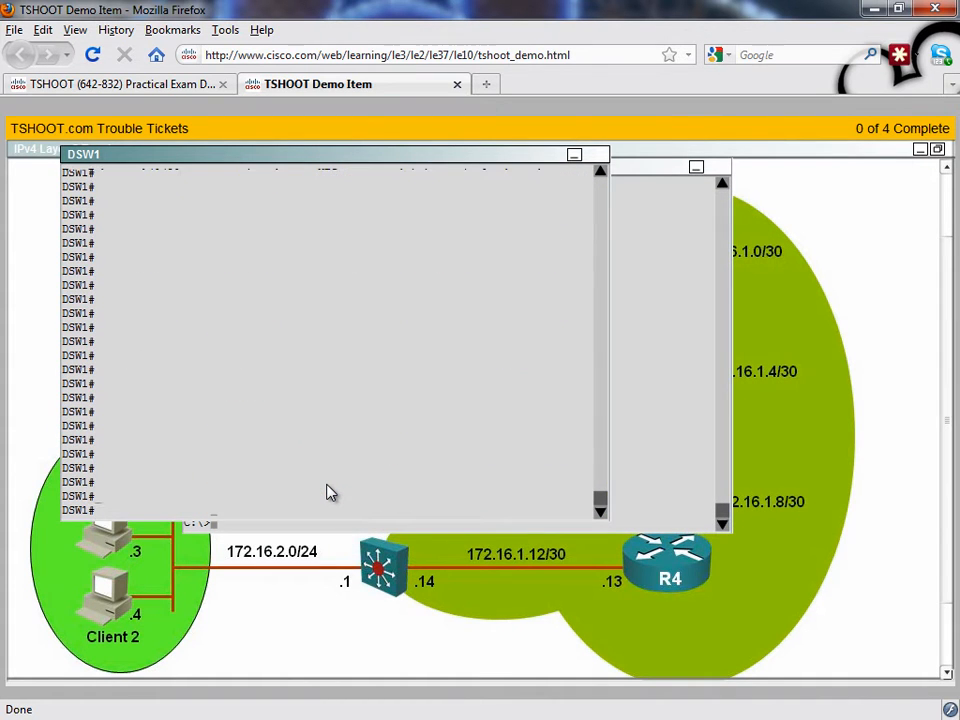
Run show ip route on DSW1, listing only connected 172.16.2.0/24 on Vlan10
{"action": "type", "text": "show ip route"}
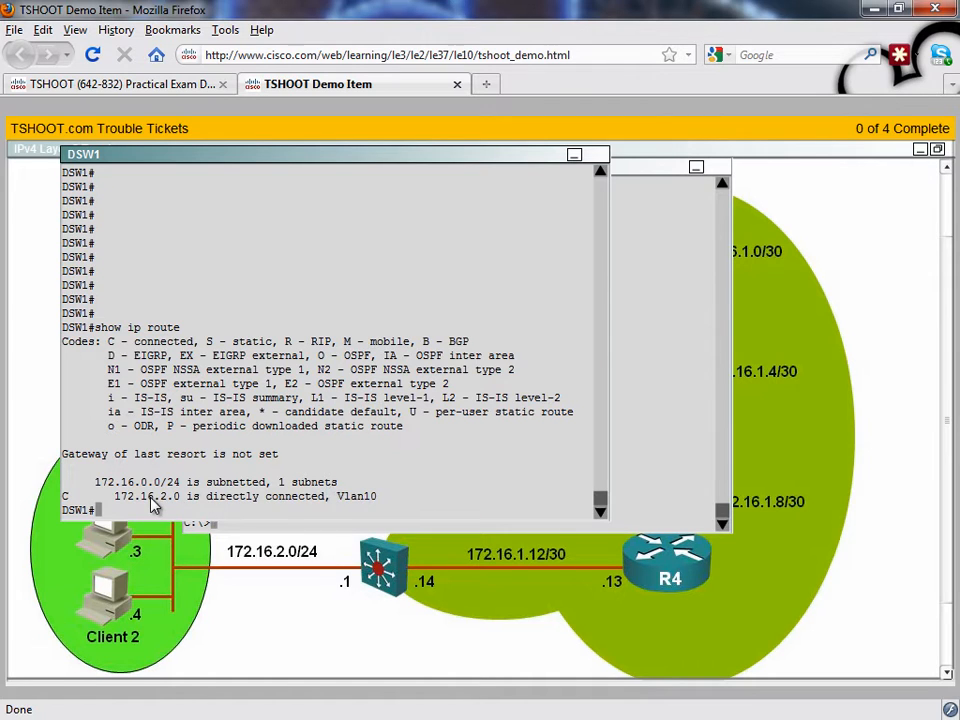
{"action": "mouse_move", "coordinate": [408, 572]}
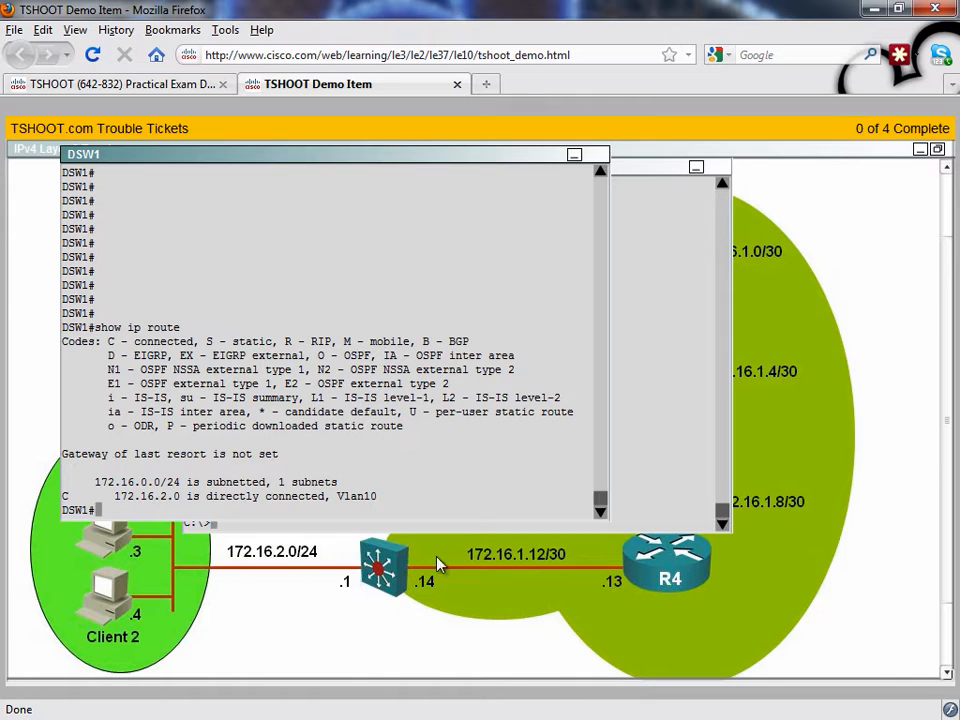
{"action": "mouse_move", "coordinate": [650, 573]}
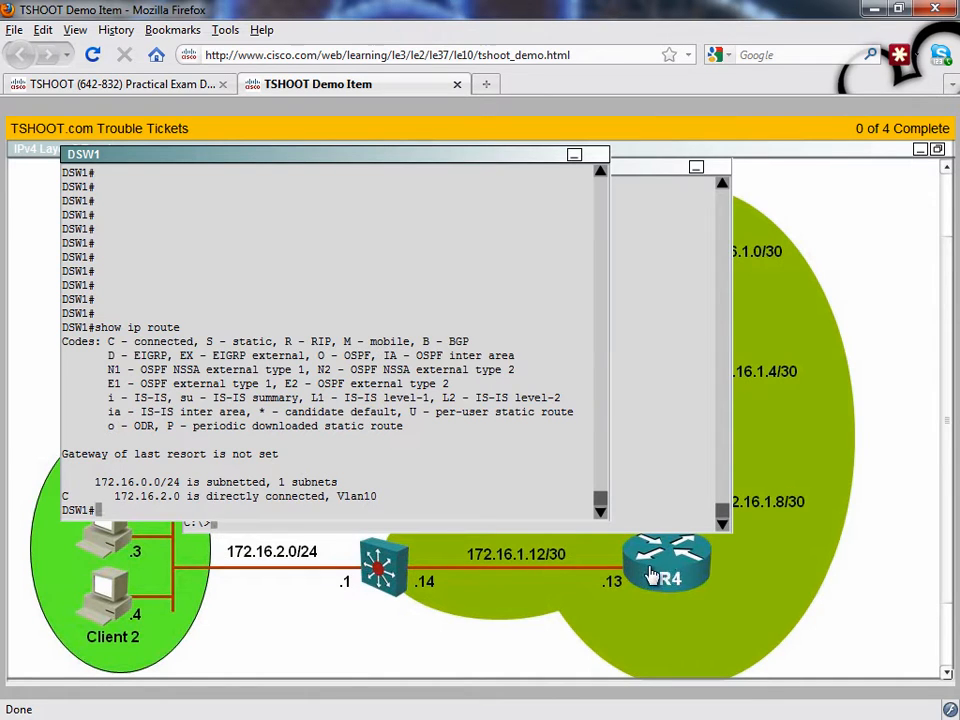
{"action": "mouse_move", "coordinate": [371, 592]}
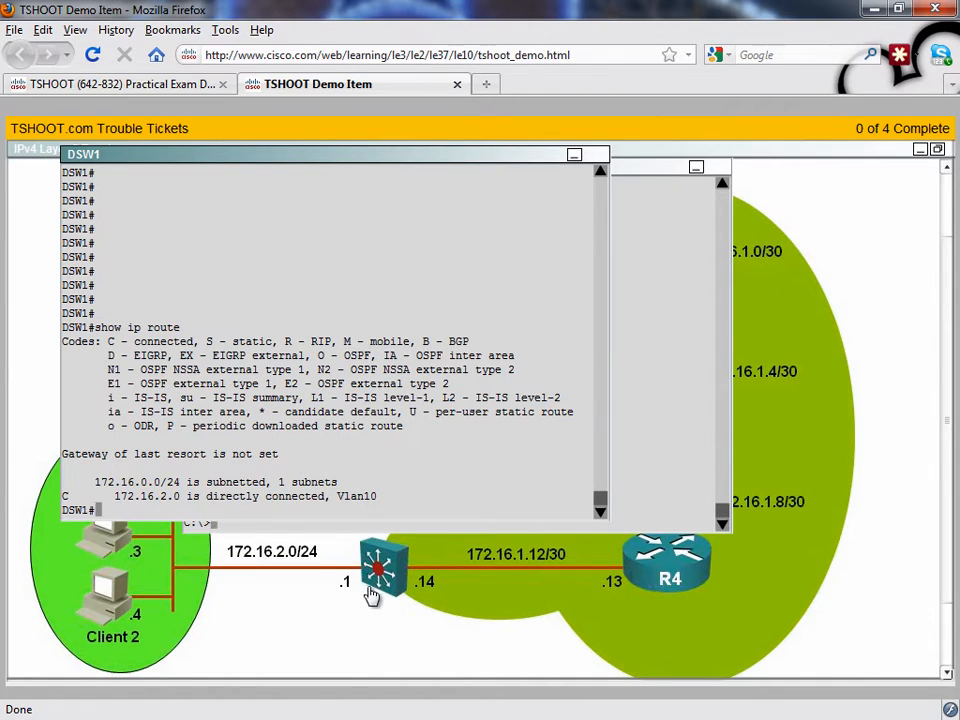
{"action": "mouse_move", "coordinate": [710, 175]}
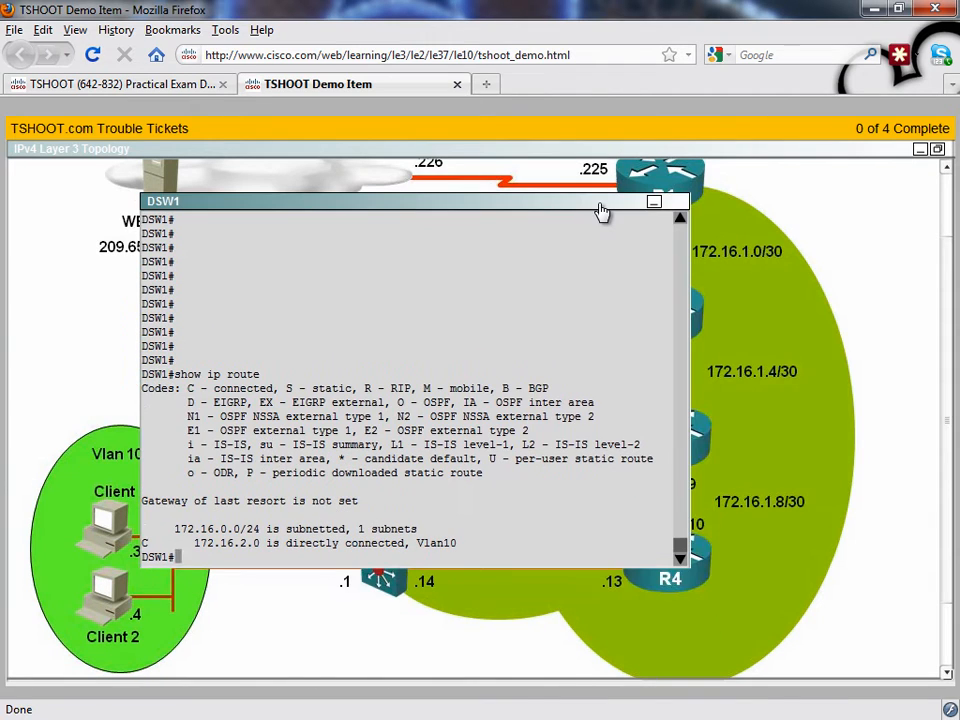
Page through DSW1's show run output, showing EIGRP 16 with passive-interface default
{"action": "type", "text": "show ru"}
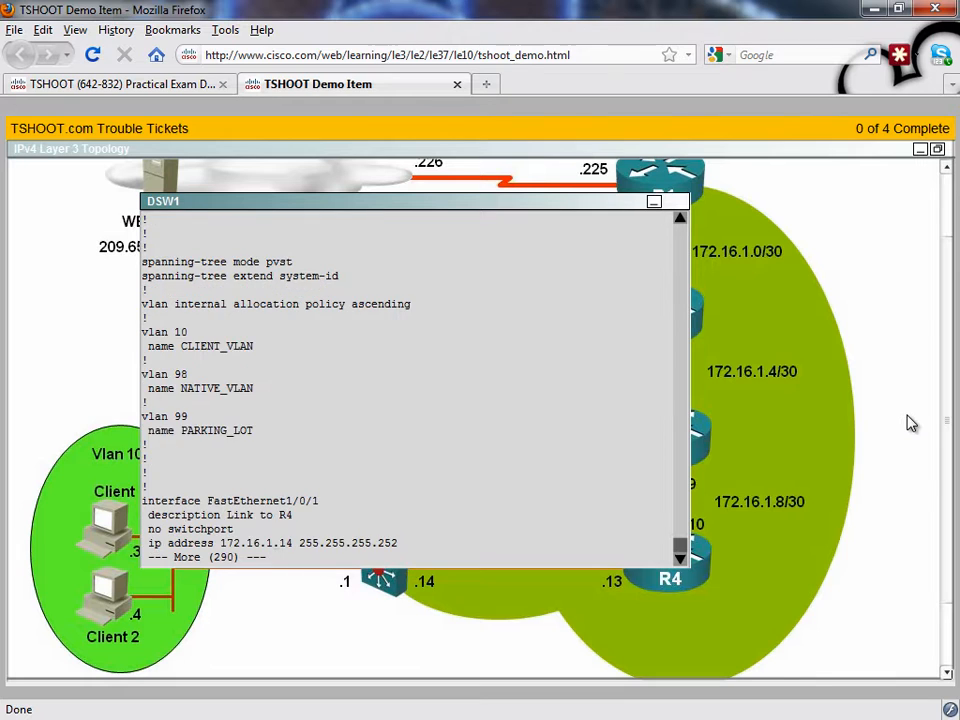
{"action": "scroll", "scroll_direction": "down", "scroll_amount": 3}
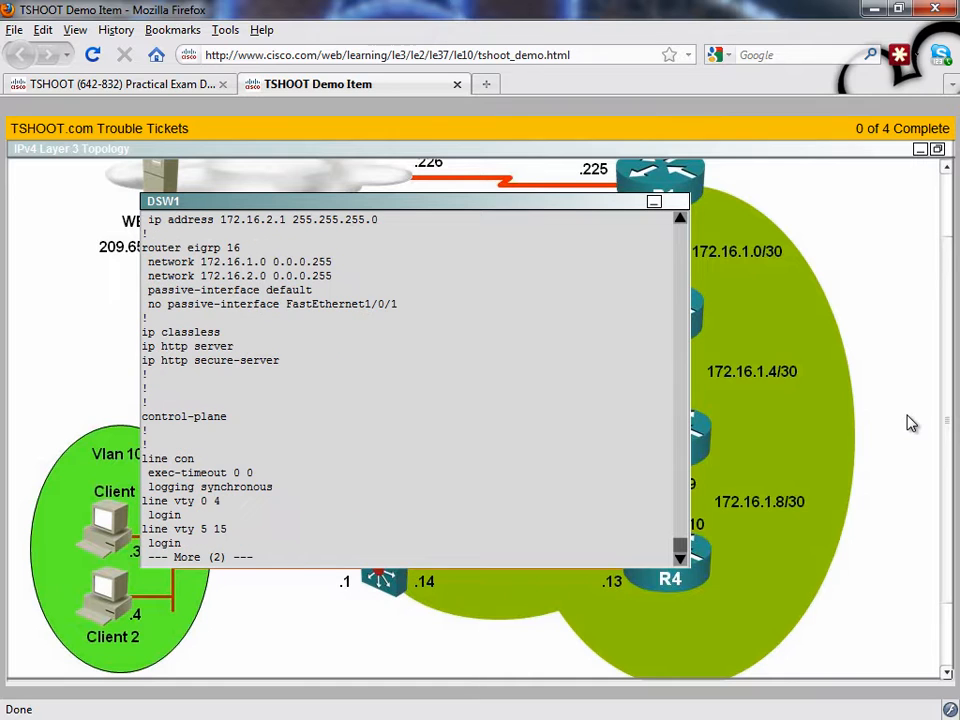
{"action": "mouse_move", "coordinate": [248, 253]}
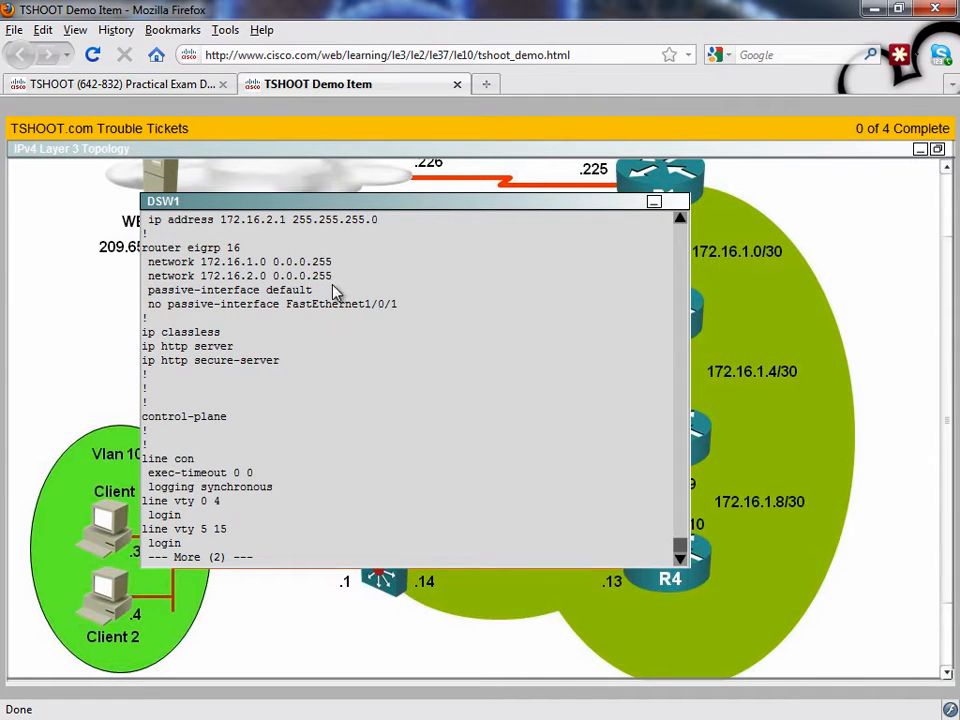
{"action": "left_click_drag", "start_coordinate": [335, 200], "coordinate": [338, 175]}
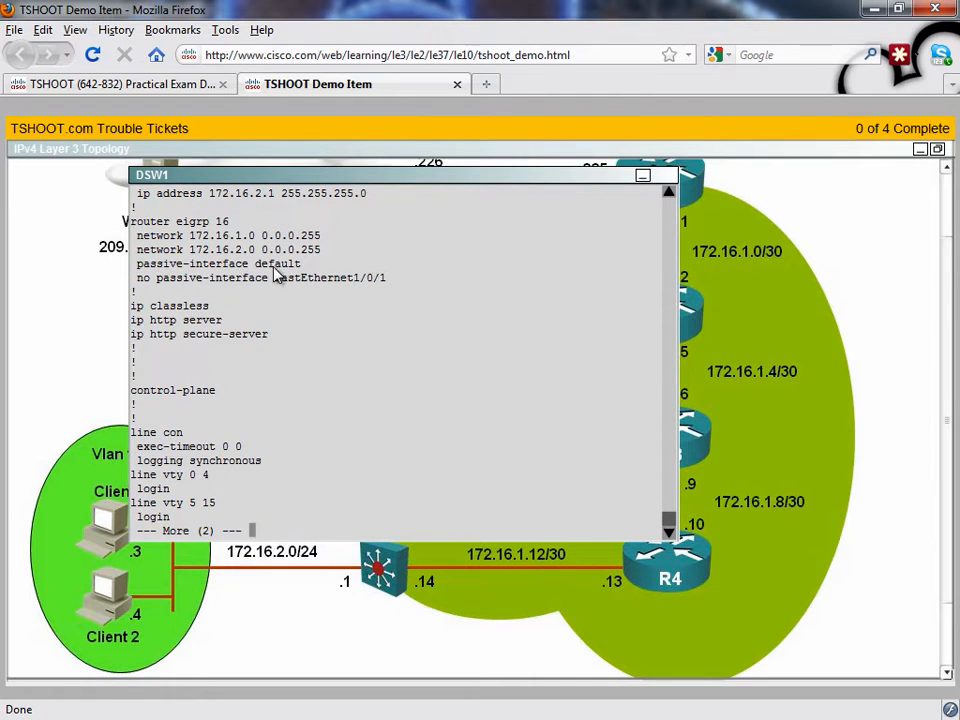
{"action": "mouse_move", "coordinate": [558, 568]}
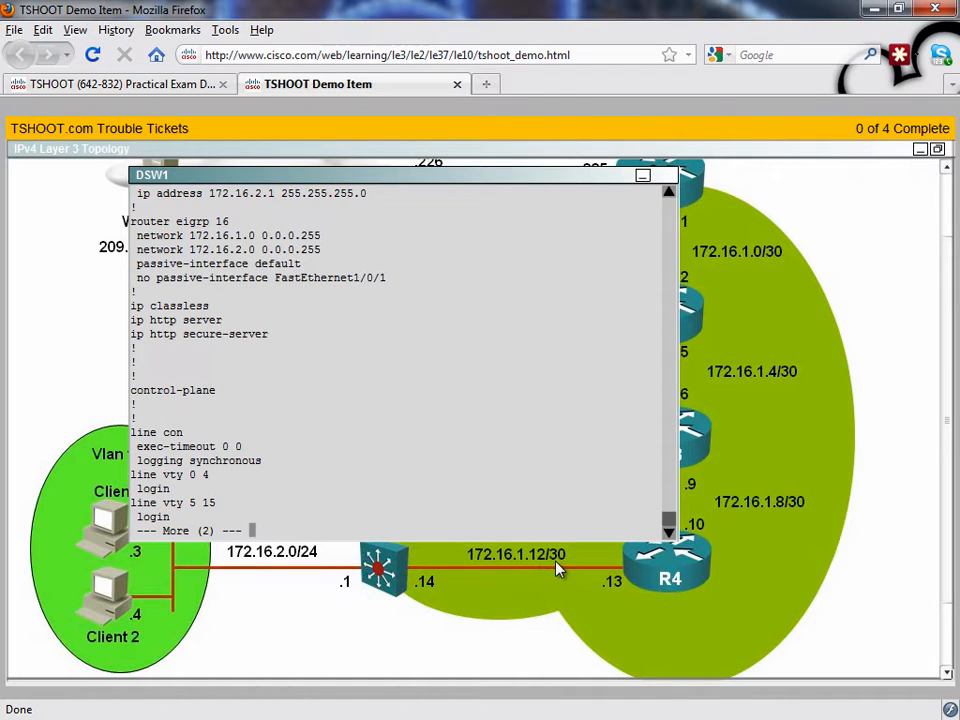
{"action": "mouse_move", "coordinate": [315, 343]}
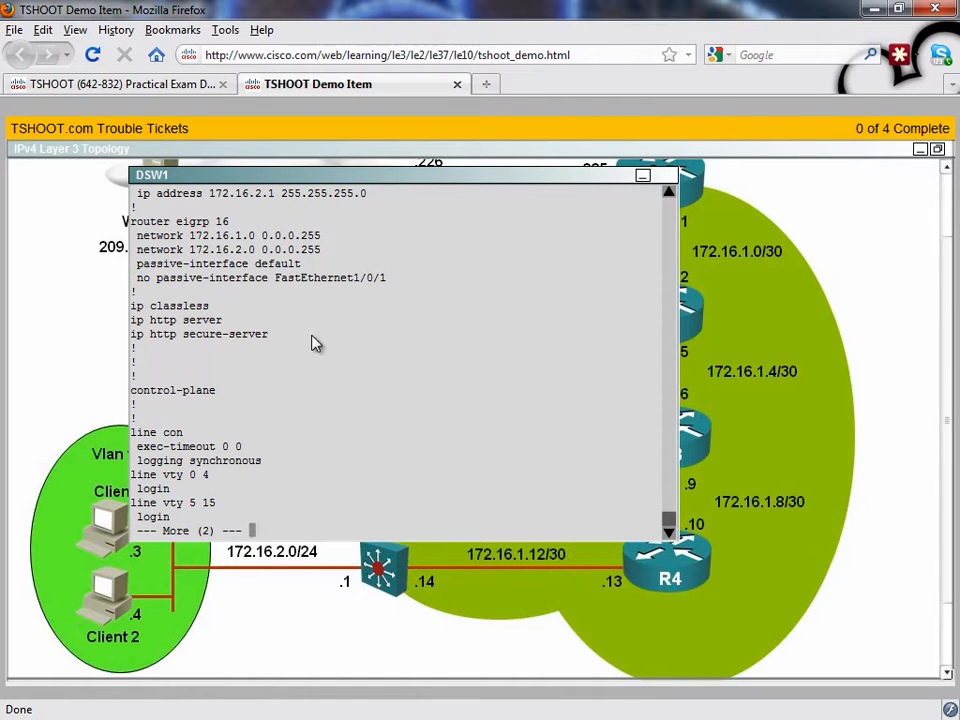
{"action": "mouse_move", "coordinate": [320, 264]}
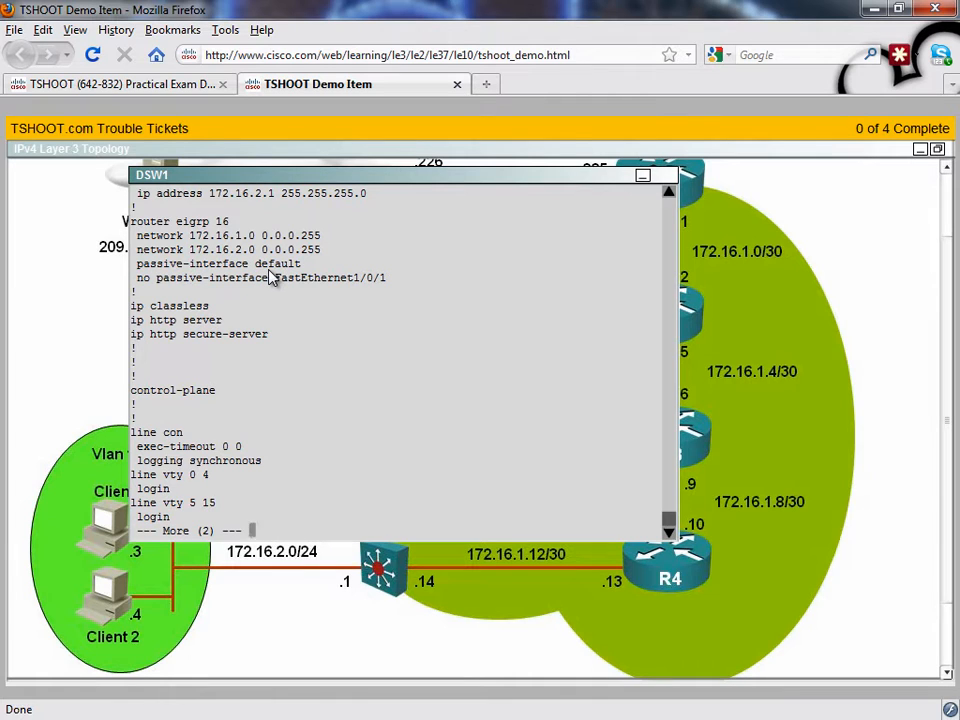
{"action": "mouse_move", "coordinate": [358, 295]}
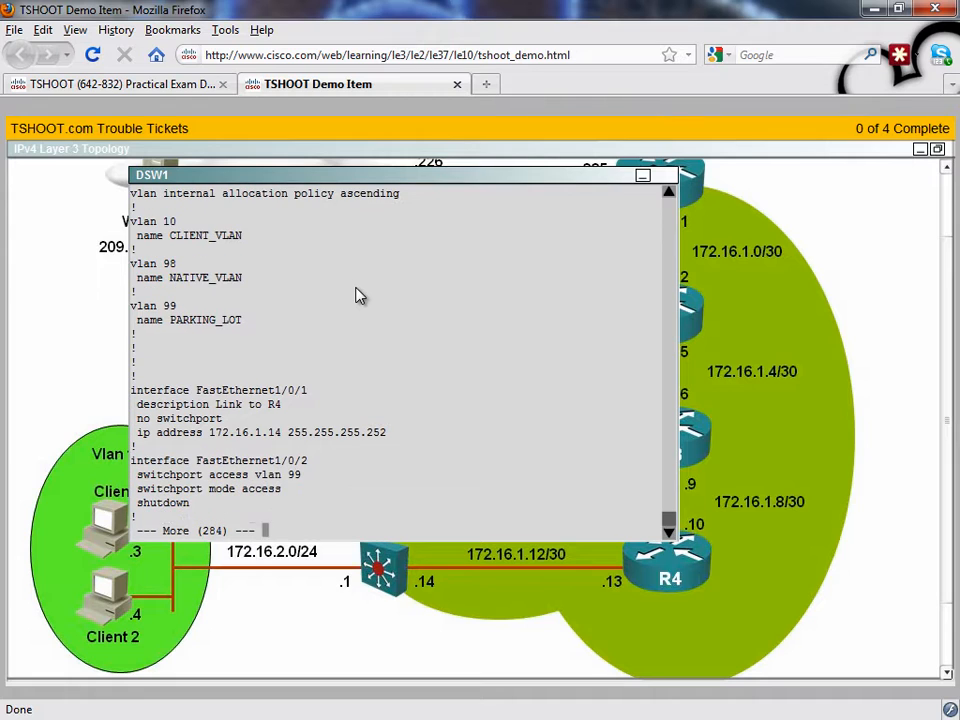
{"action": "mouse_move", "coordinate": [280, 418]}
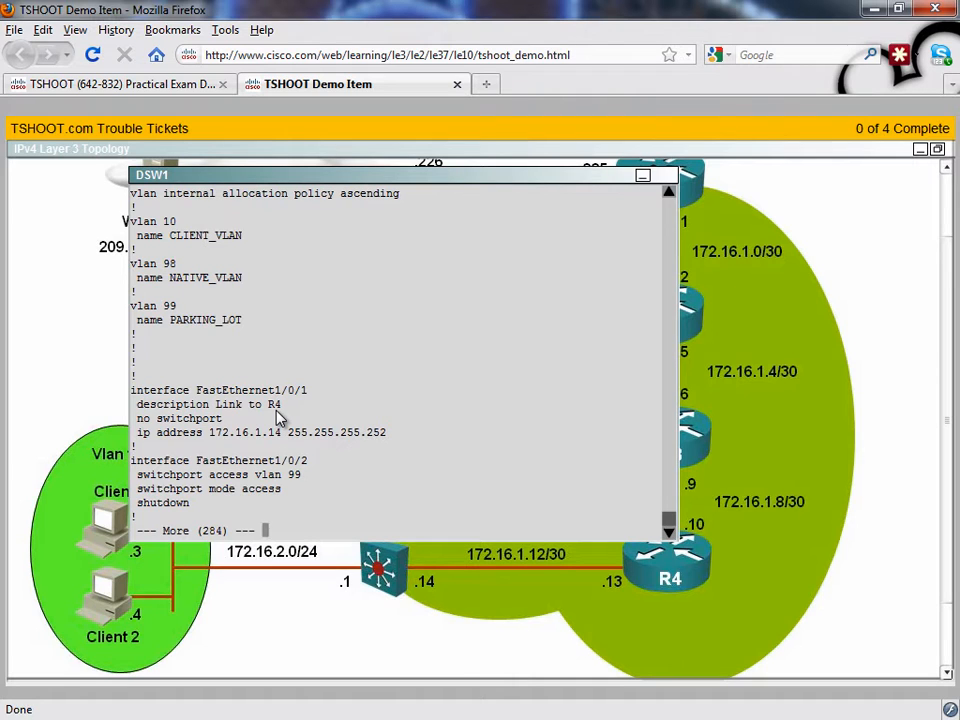
{"action": "mouse_move", "coordinate": [267, 450]}
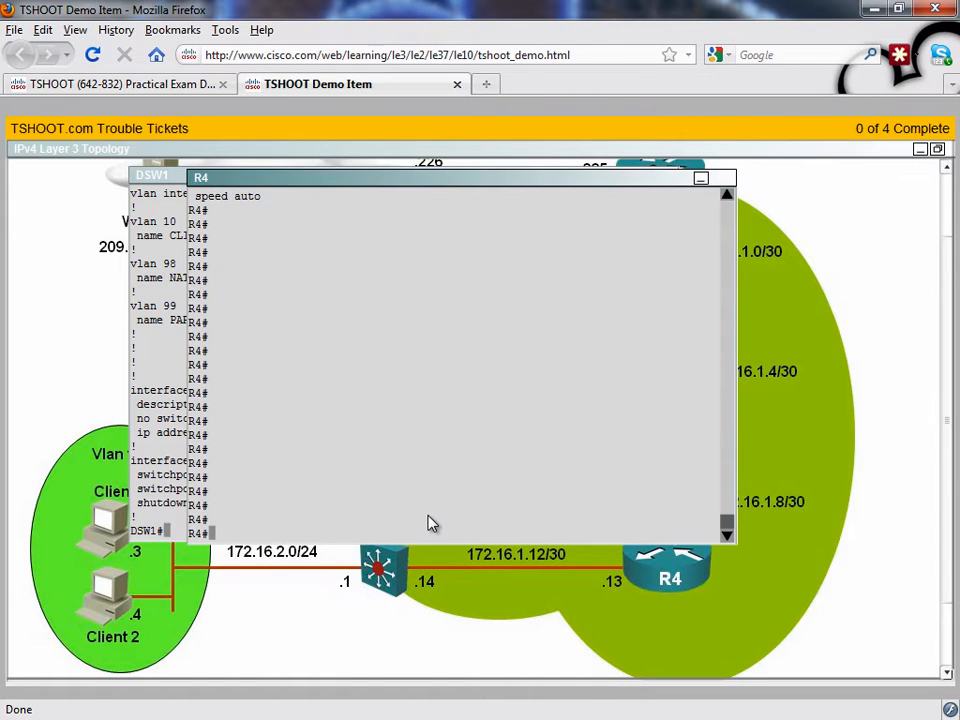
View R4's routing table and running config, where EIGRP 16 advertises only 172.16.1.0
{"action": "type", "text": "show ip route"}
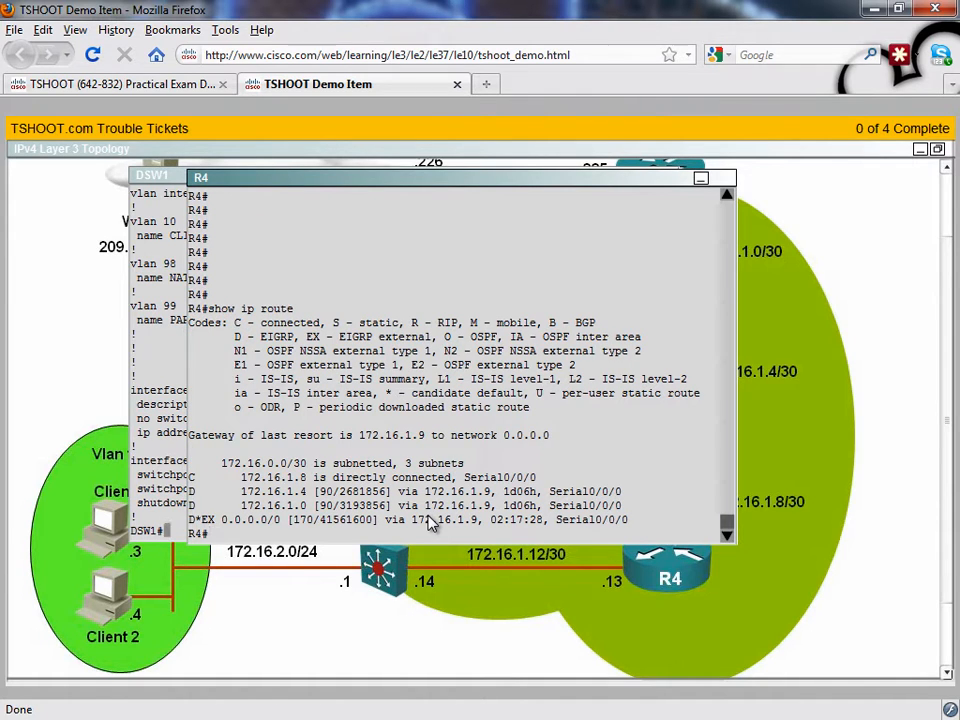
{"action": "mouse_move", "coordinate": [263, 567]}
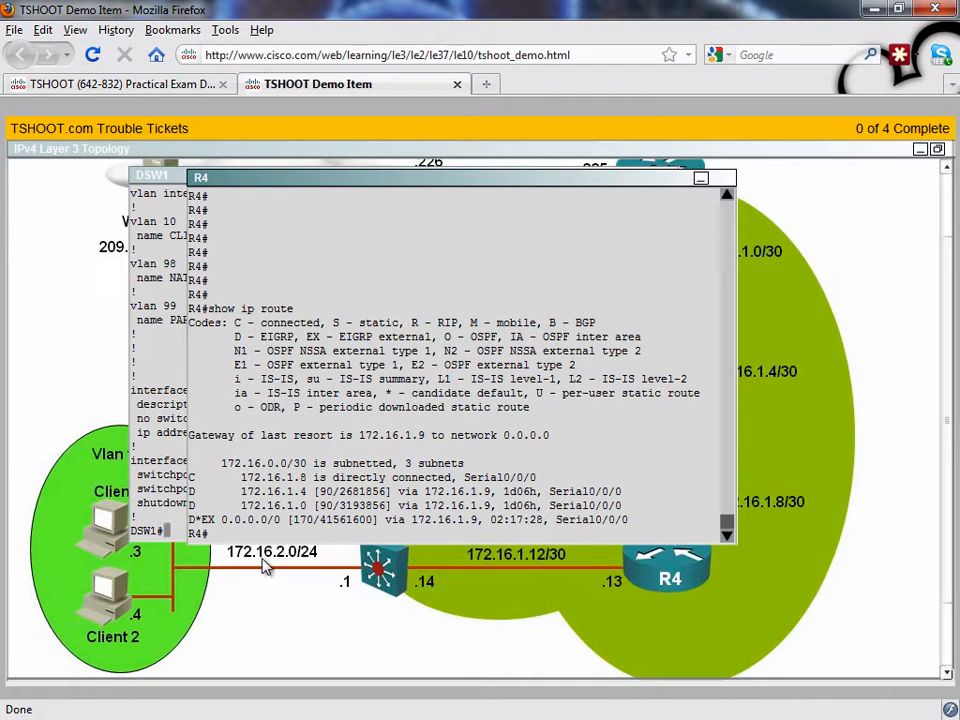
{"action": "mouse_move", "coordinate": [303, 563]}
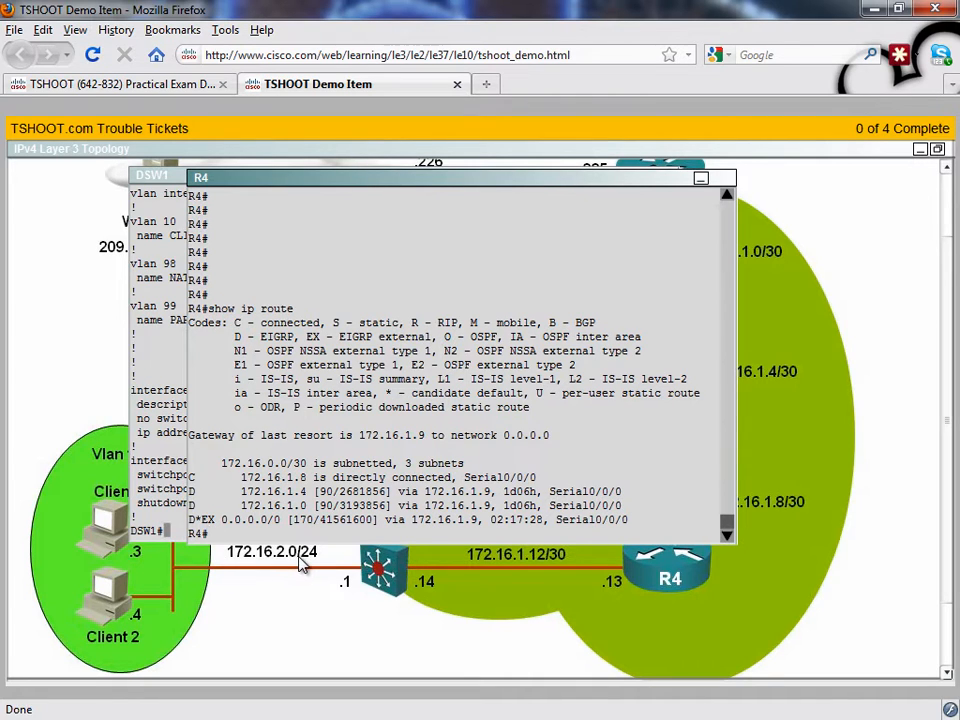
{"action": "mouse_move", "coordinate": [497, 557]}
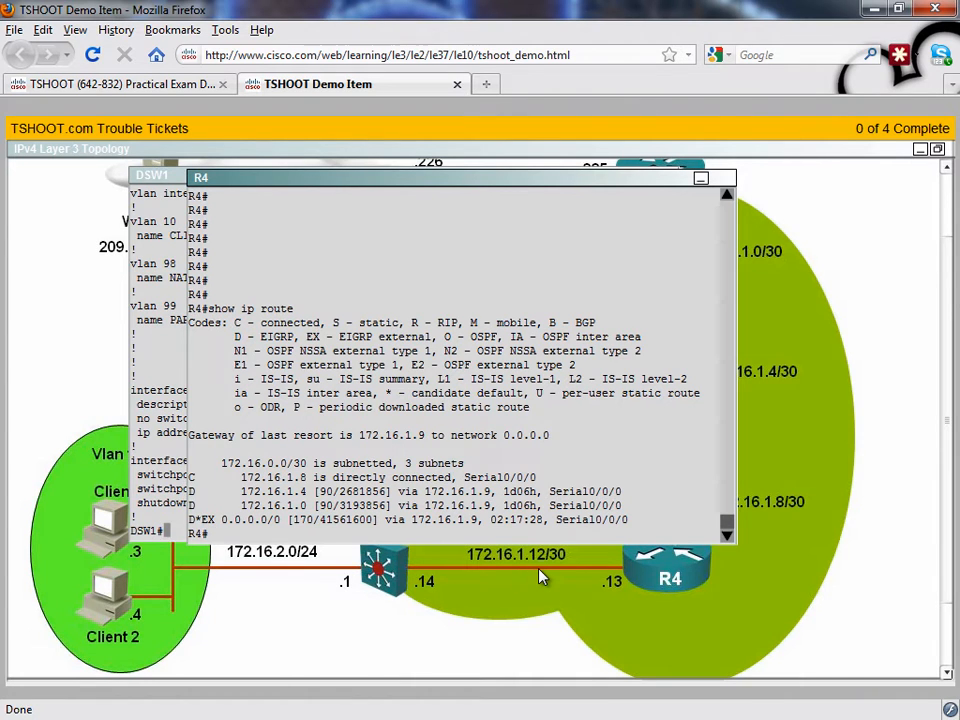
{"action": "type", "text": "show"}
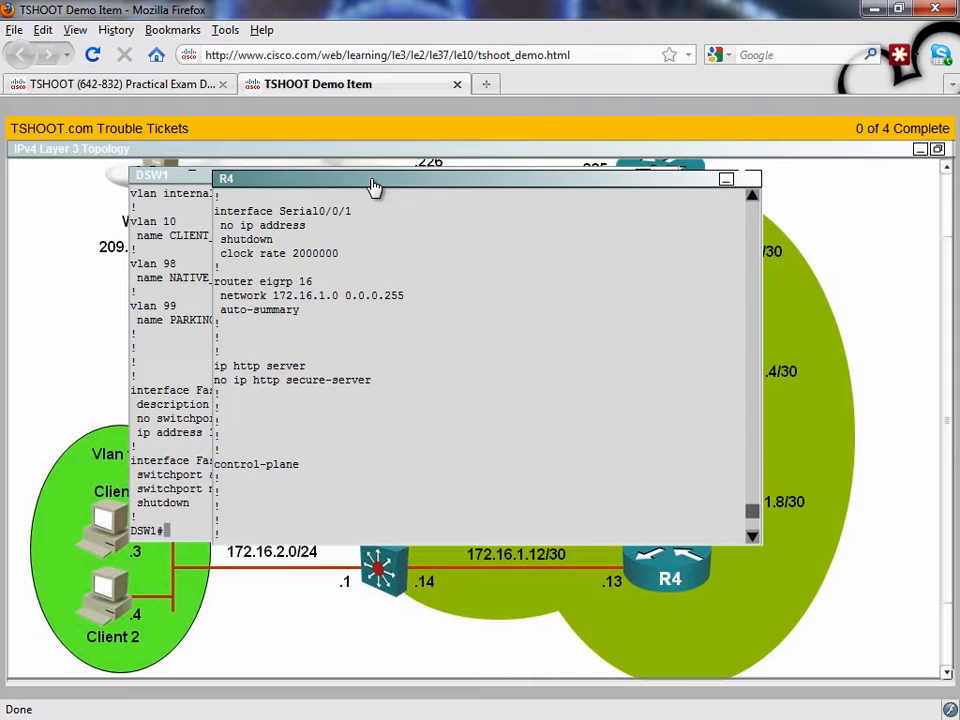
{"action": "mouse_move", "coordinate": [225, 190]}
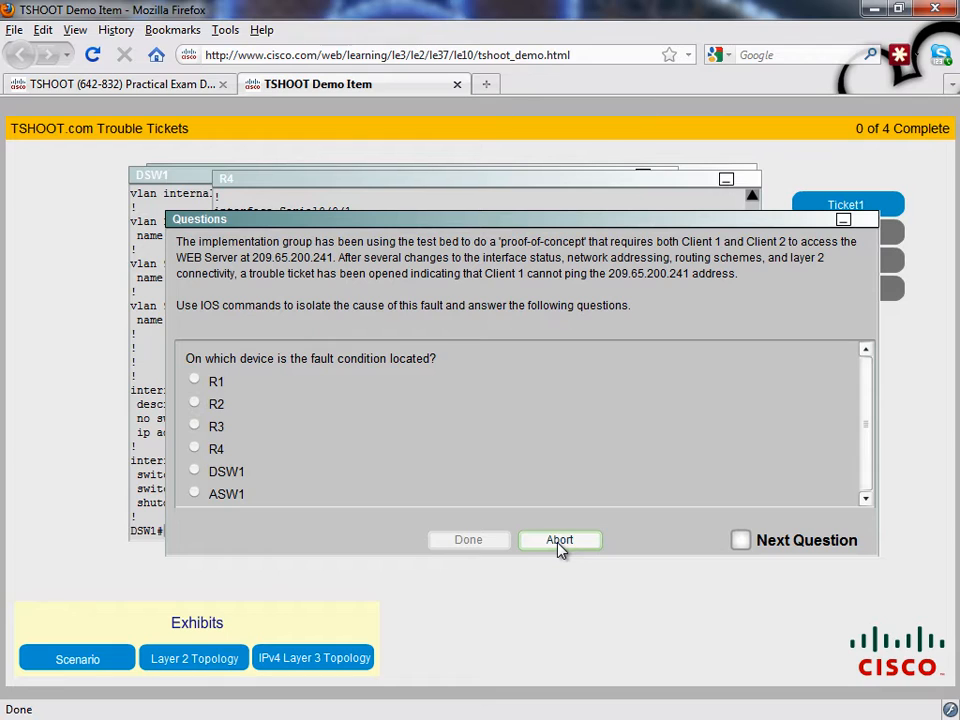
Abort Ticket 1 discarding its changes, then restart it and set the questions aside
{"action": "left_click", "coordinate": [560, 540]}
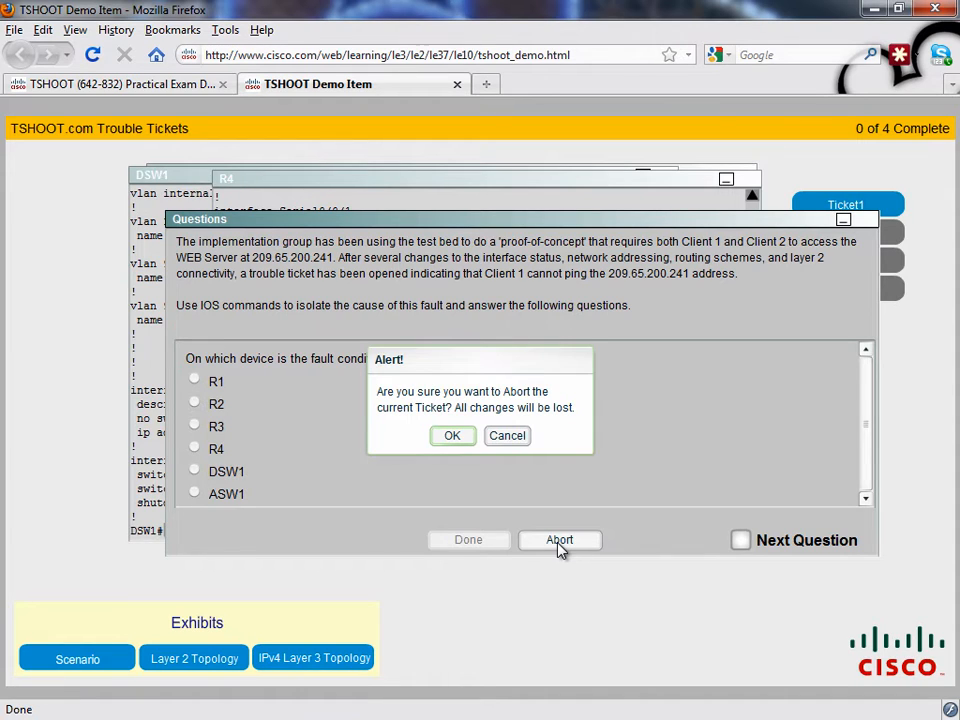
{"action": "mouse_move", "coordinate": [452, 435]}
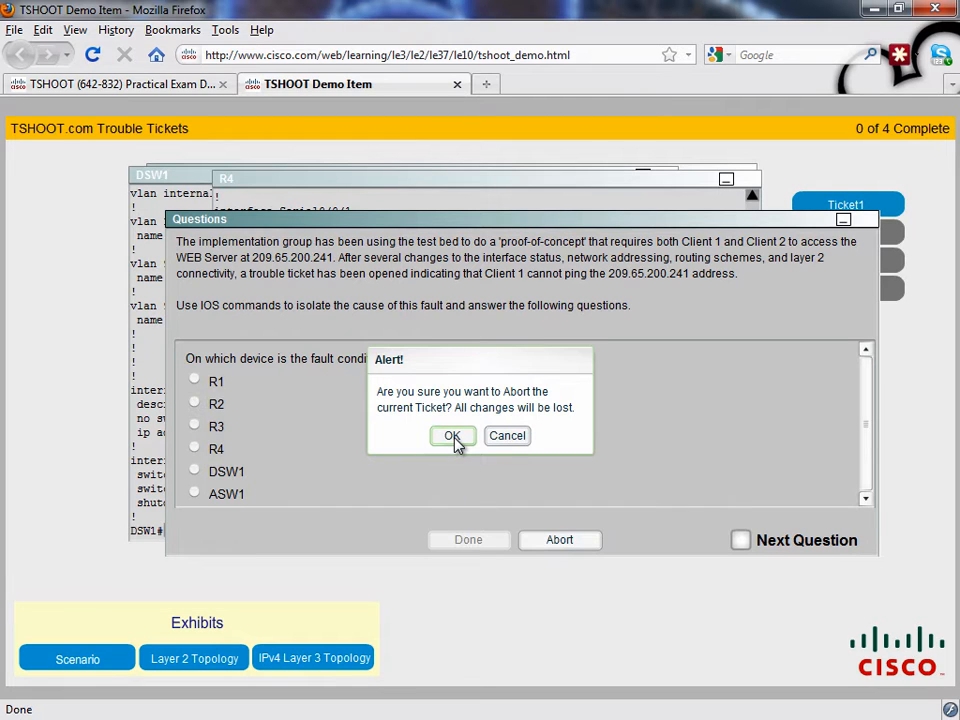
{"action": "left_click", "coordinate": [451, 435]}
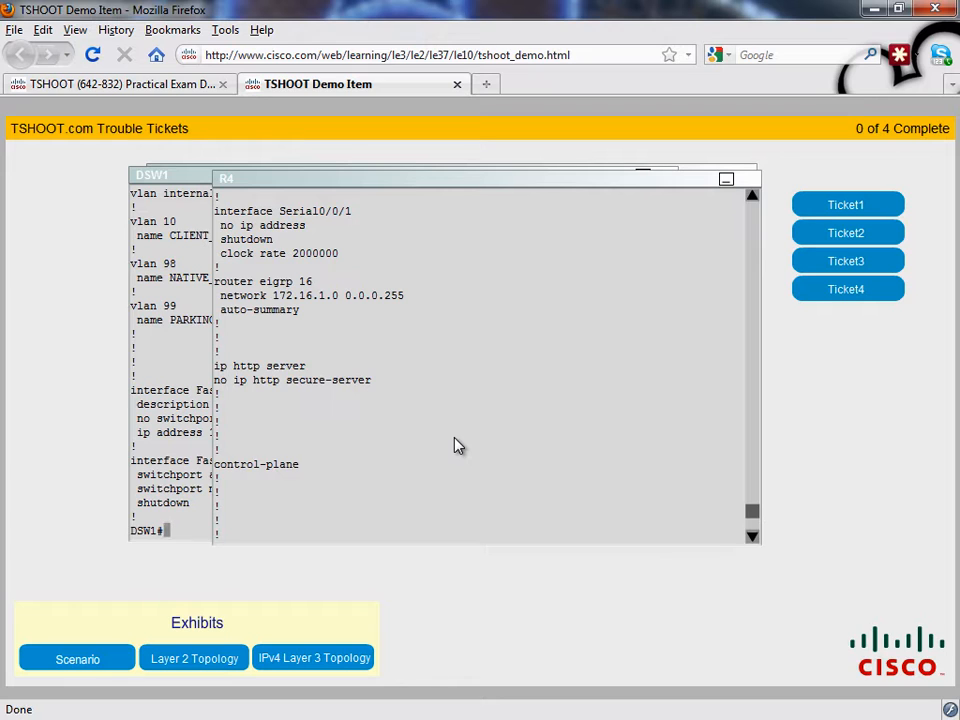
{"action": "mouse_move", "coordinate": [687, 352]}
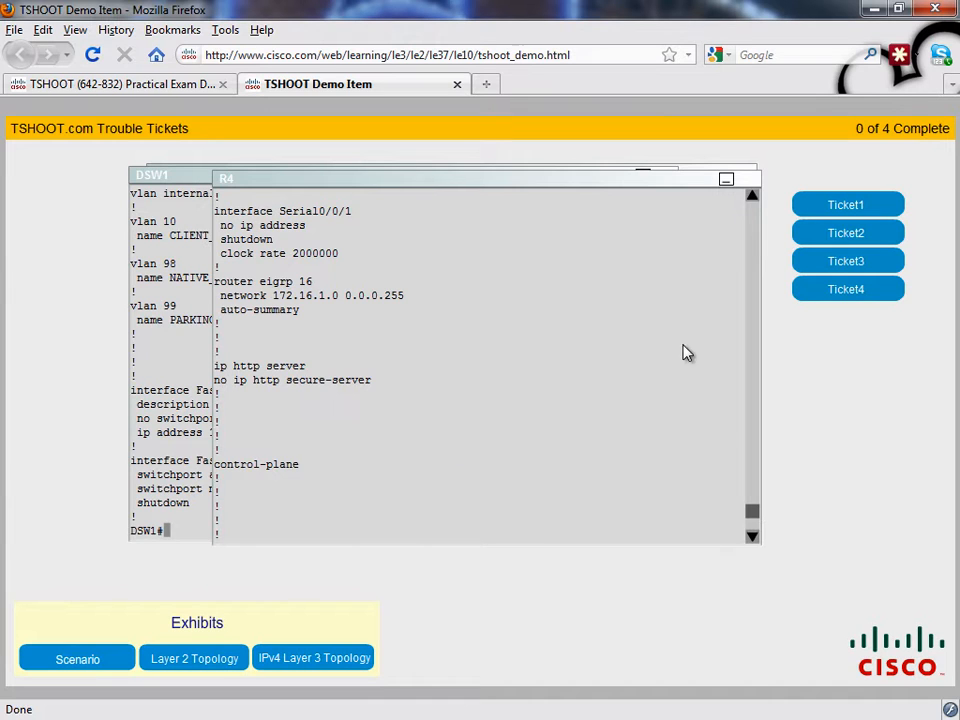
{"action": "left_click", "coordinate": [846, 204]}
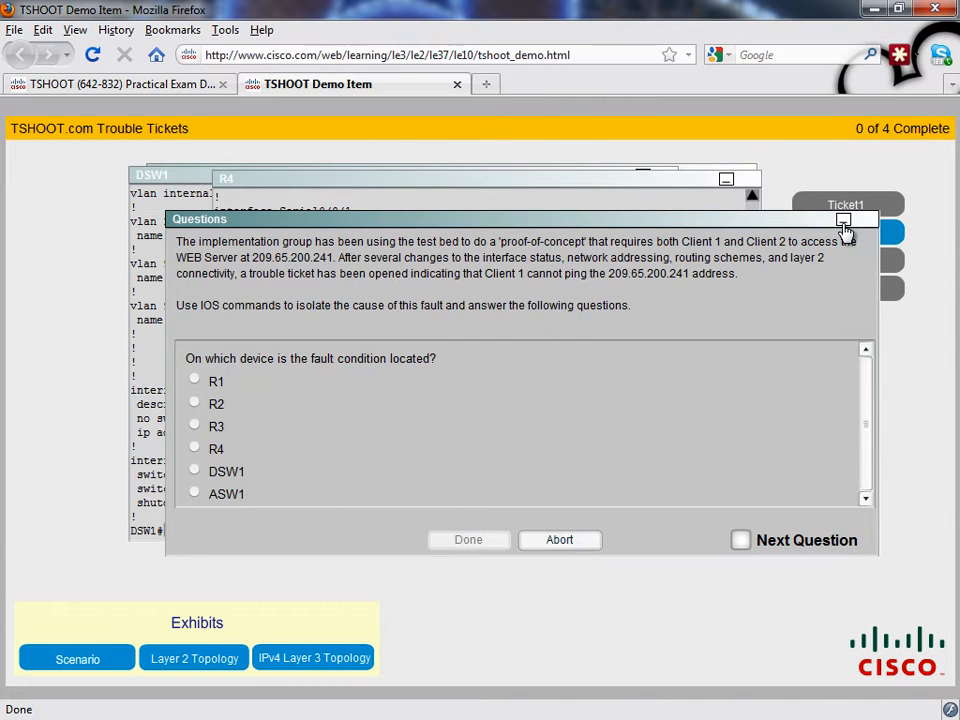
{"action": "left_click", "coordinate": [843, 220]}
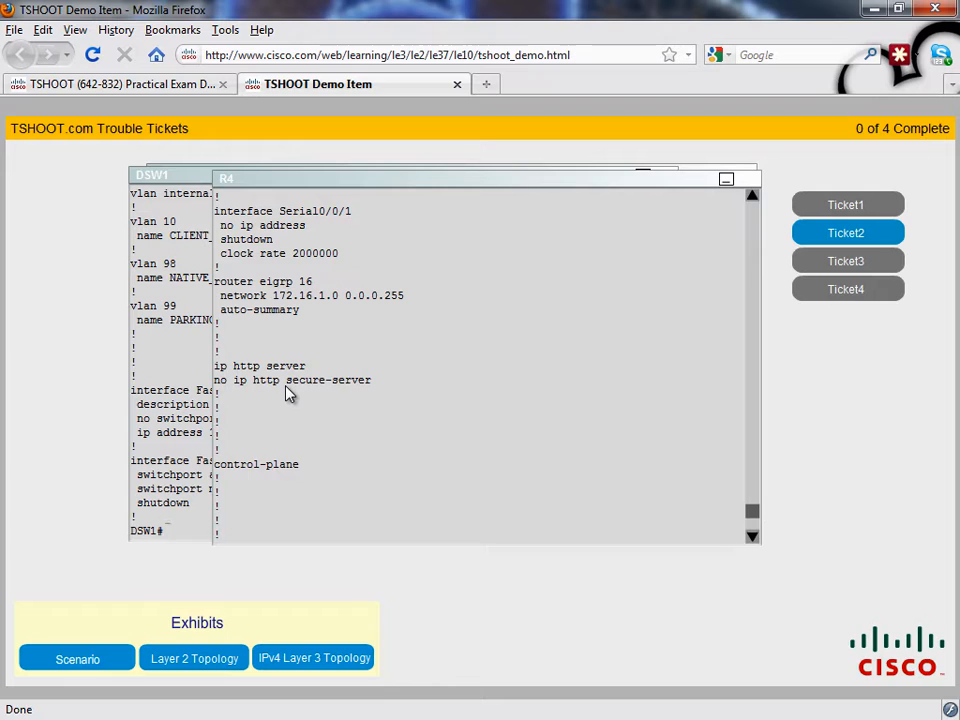
{"action": "mouse_move", "coordinate": [168, 352]}
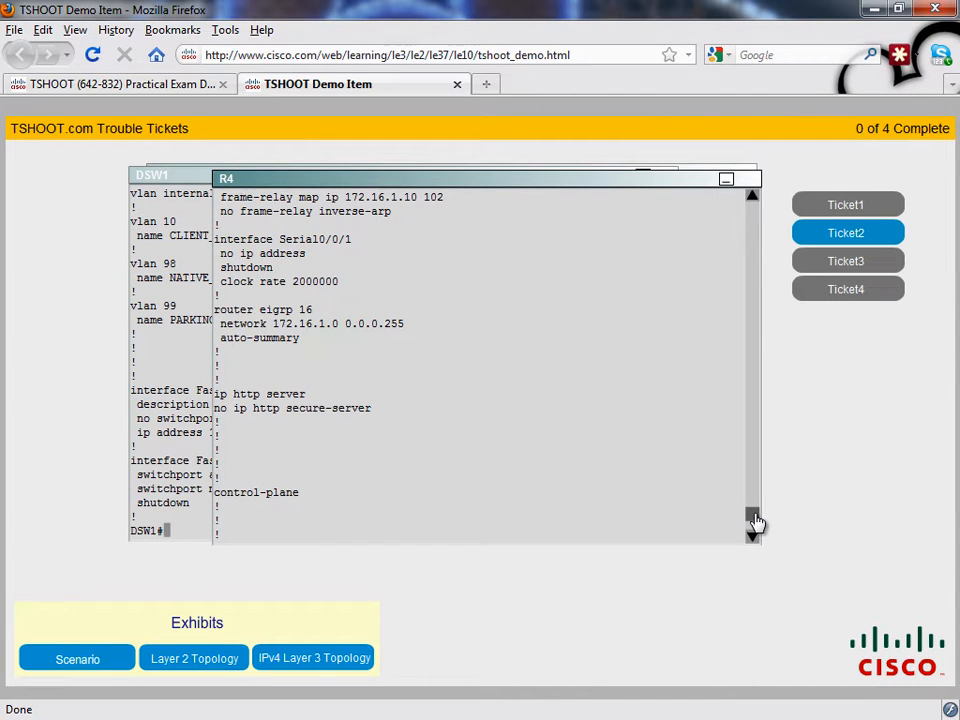
{"action": "mouse_move", "coordinate": [342, 350]}
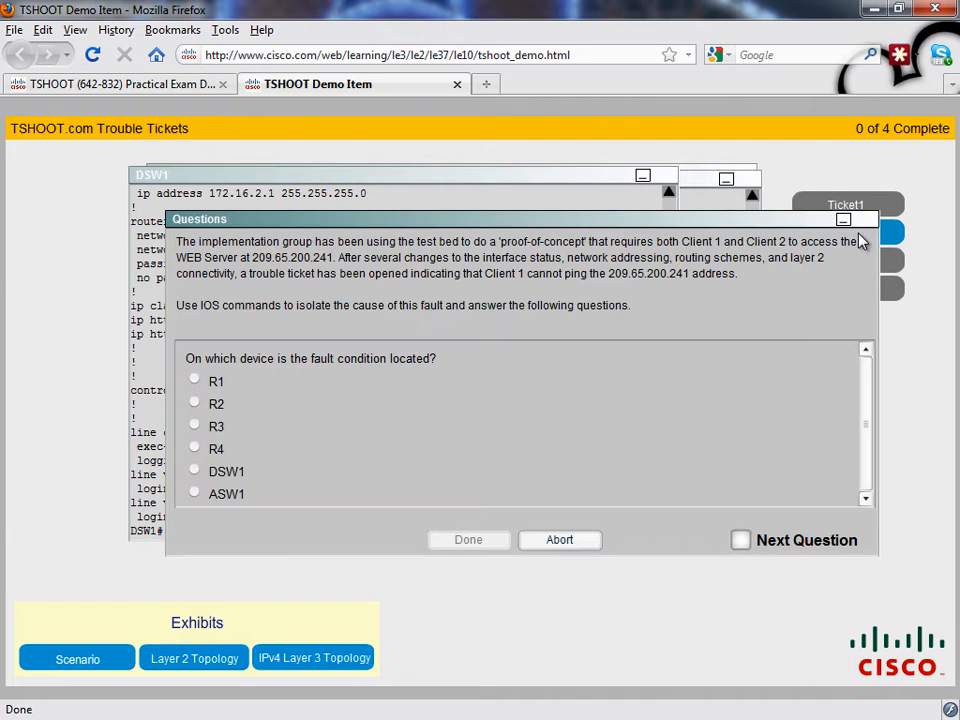
Minimize the Questions window to return to DSW1's running configuration
{"action": "left_click", "coordinate": [560, 539]}
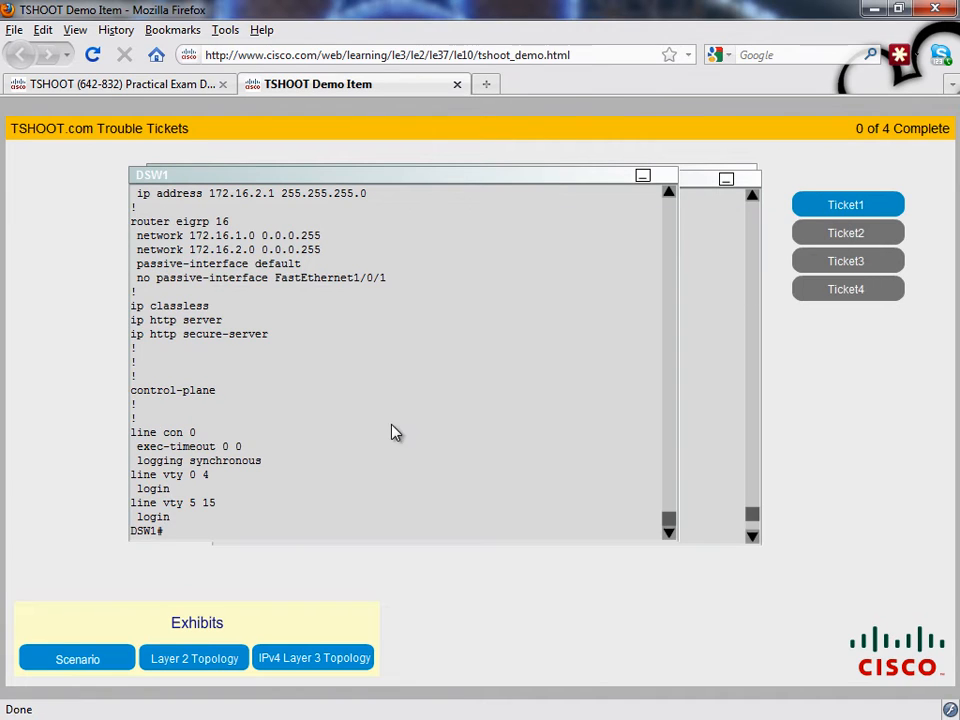
{"action": "mouse_move", "coordinate": [407, 416]}
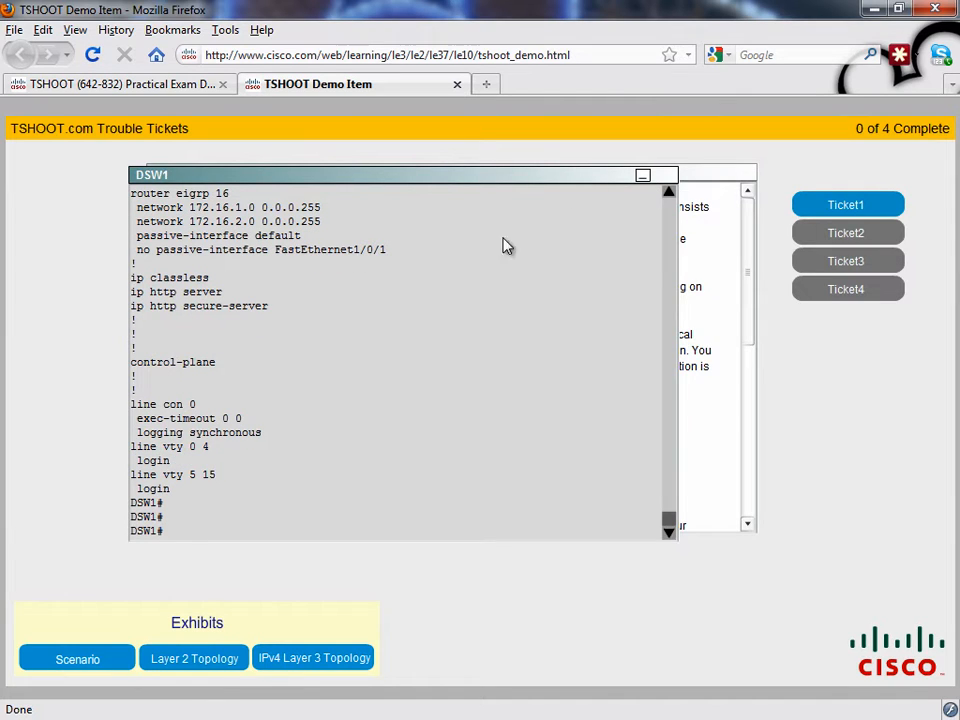
Ping 172.16.1.13 from DSW1 (0/5 fails) and run show ip int brief
{"action": "left_click", "coordinate": [314, 657]}
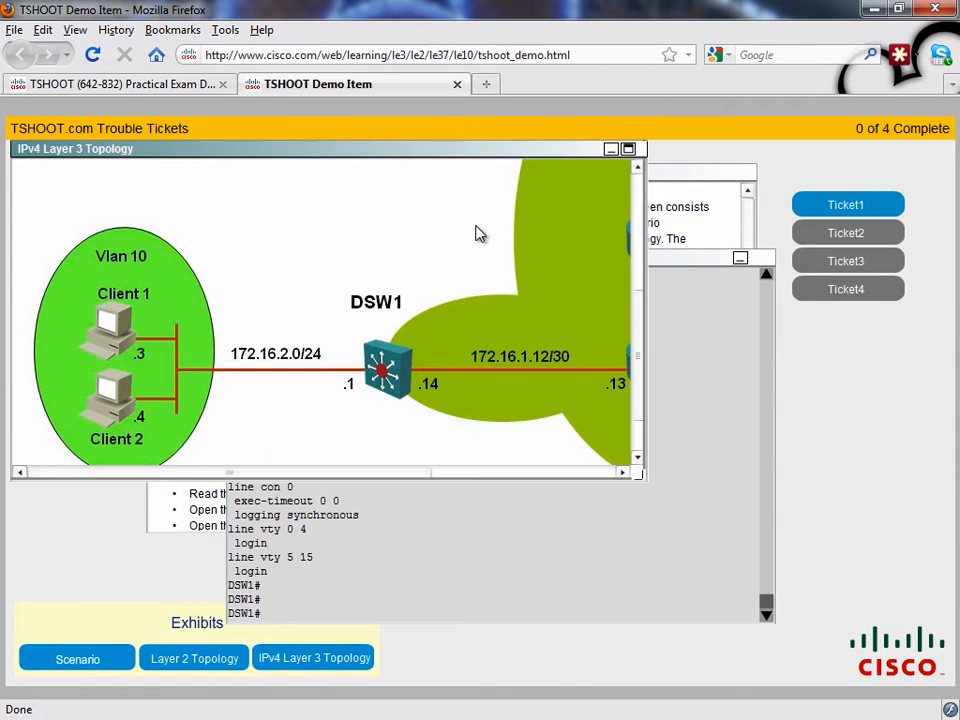
{"action": "scroll", "scroll_direction": "right", "scroll_amount": 3}
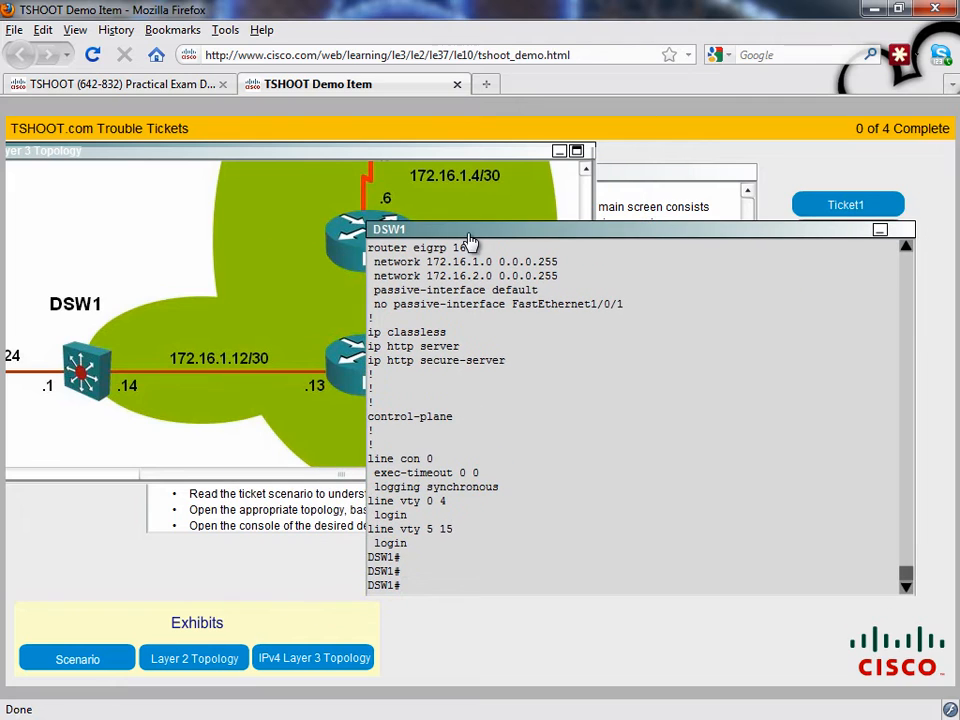
{"action": "type", "text": "ping 172.16."}
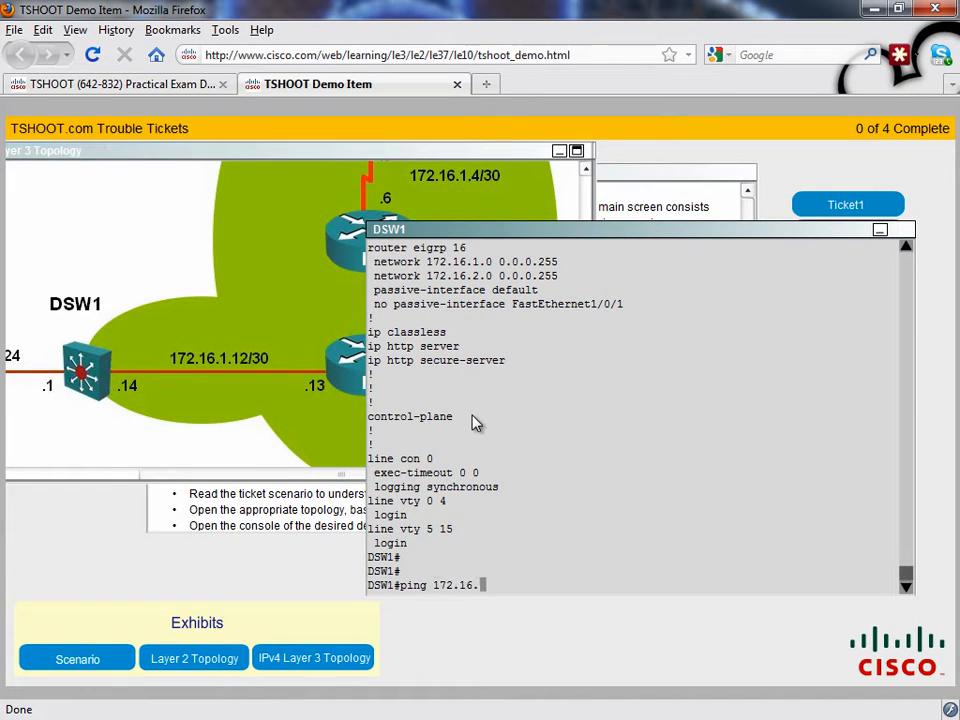
{"action": "type", "text": "1."}
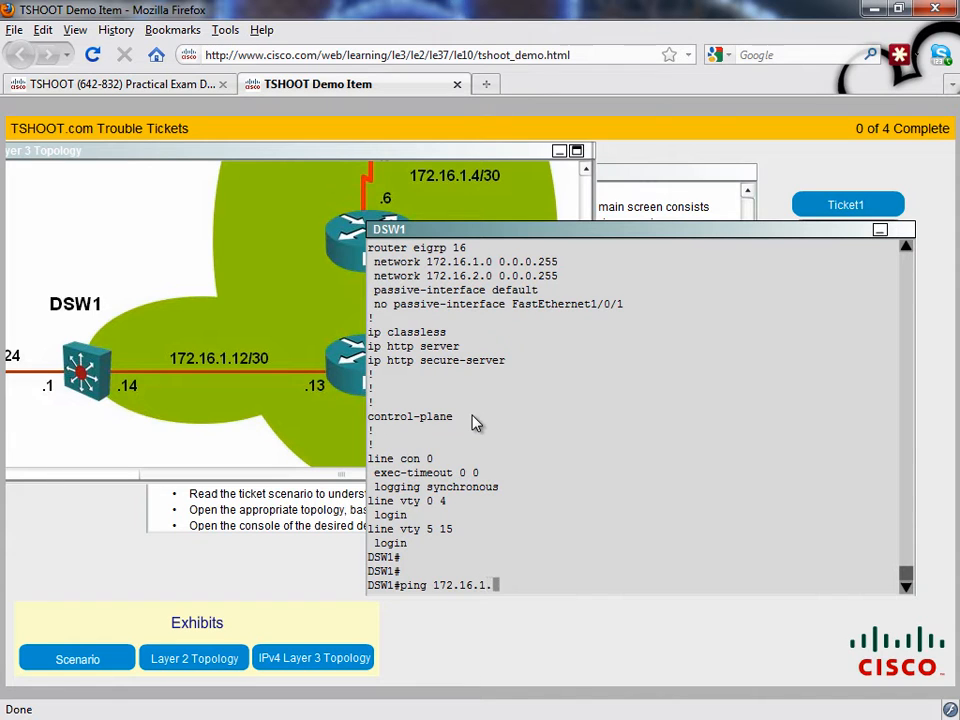
{"action": "type", "text": "13"}
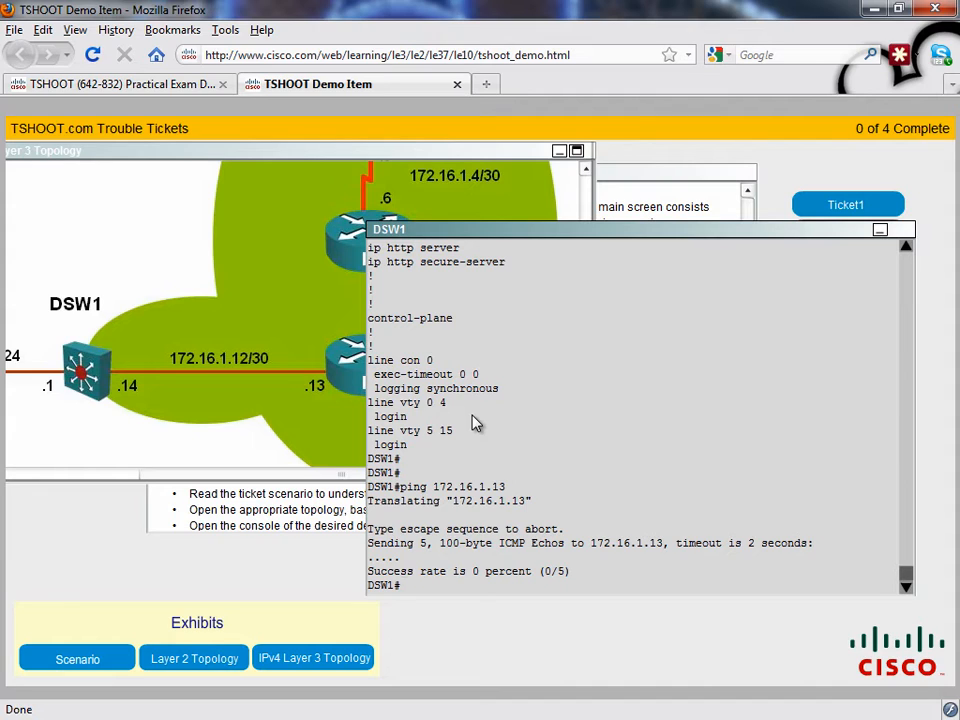
{"action": "type", "text": "show"}
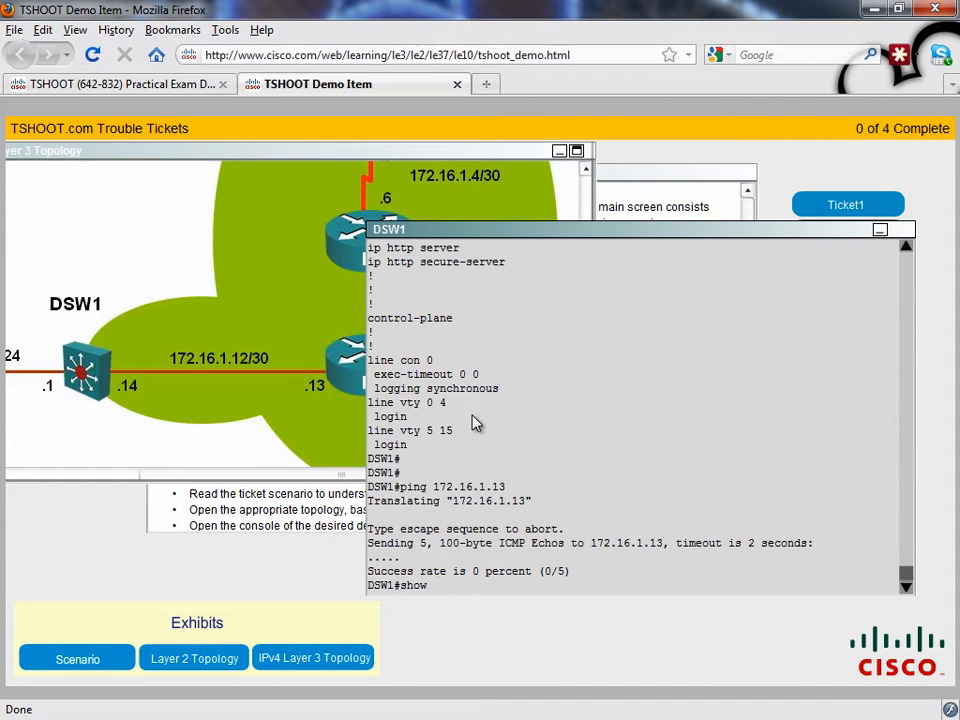
{"action": "type", "text": "ip int bri"}
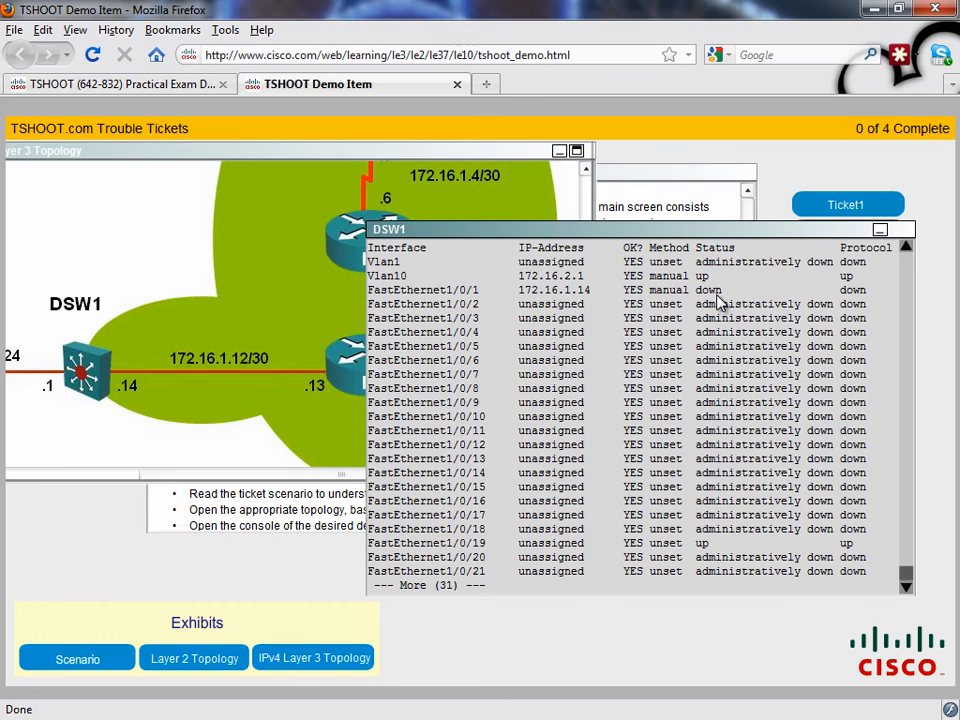
{"action": "mouse_move", "coordinate": [855, 305]}
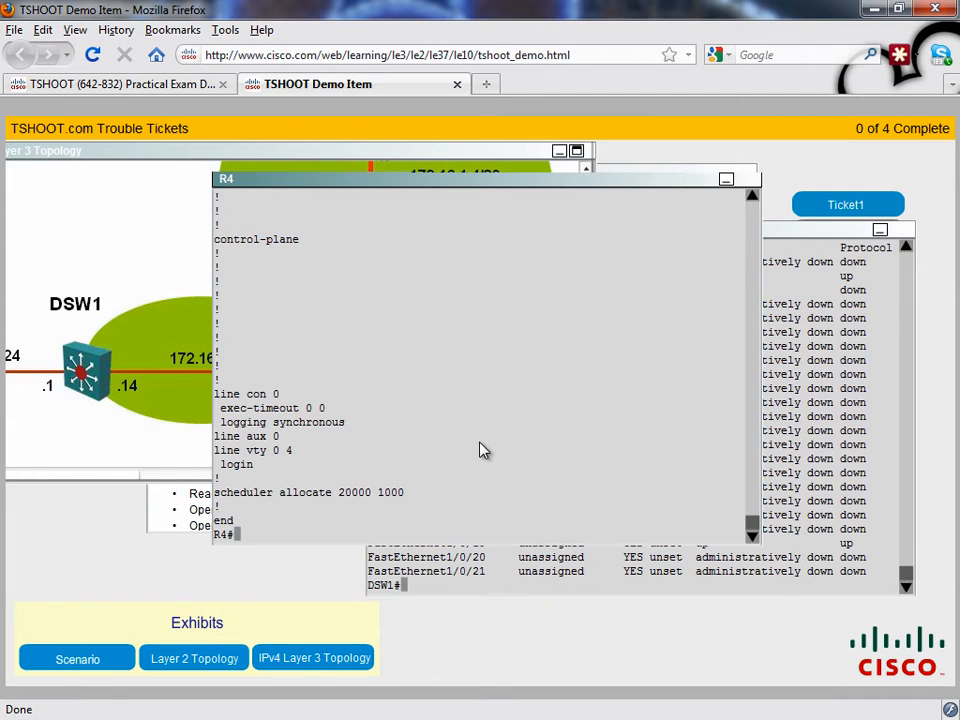
Confirm R4's FastEthernet0/0 (172.16.1.13) is shut down, then reopen Ticket 1's questions
{"action": "type", "text": "show ip int brief"}
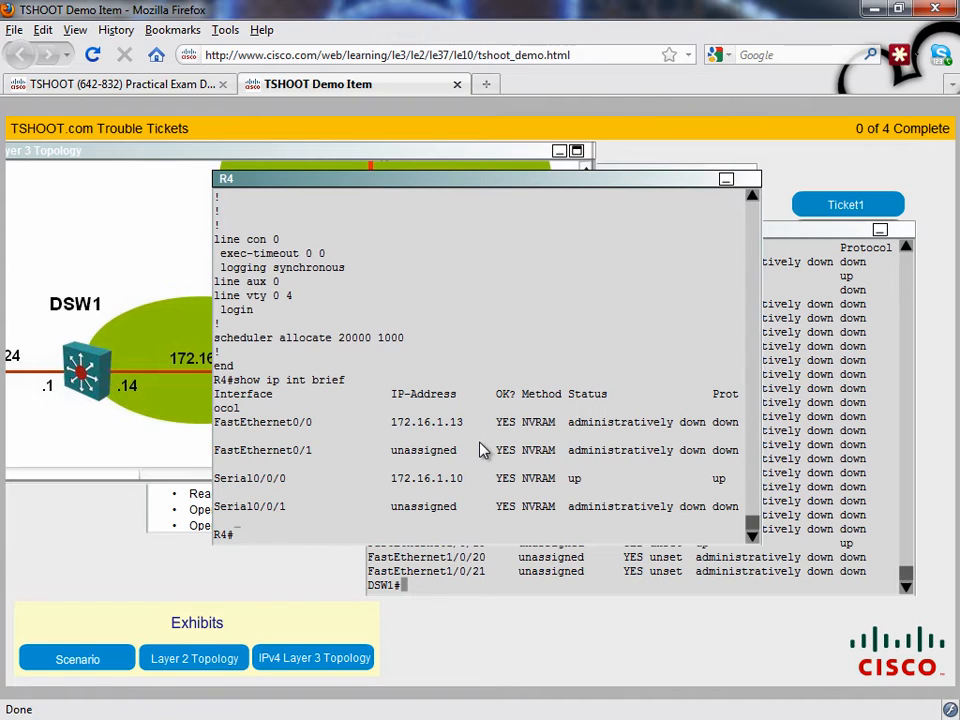
{"action": "mouse_move", "coordinate": [333, 438]}
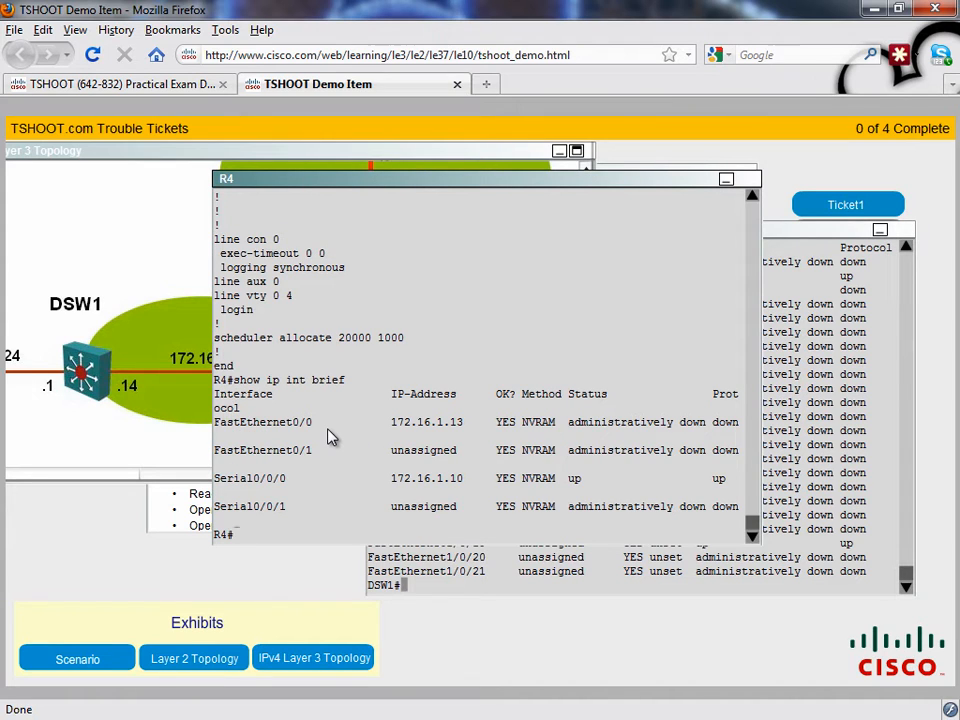
{"action": "mouse_move", "coordinate": [359, 432]}
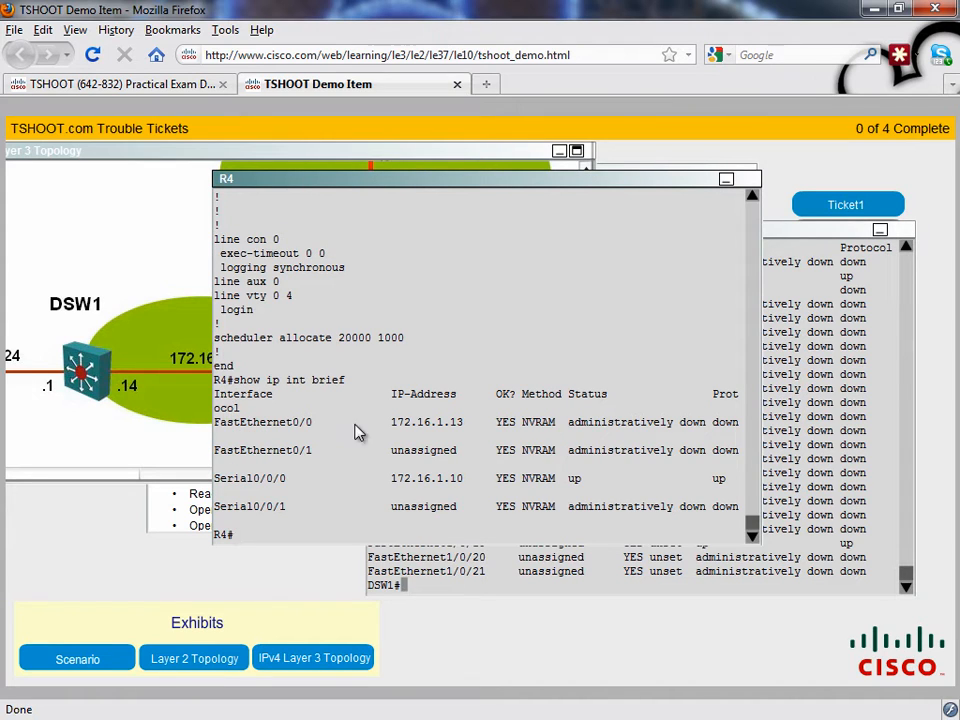
{"action": "mouse_move", "coordinate": [645, 438]}
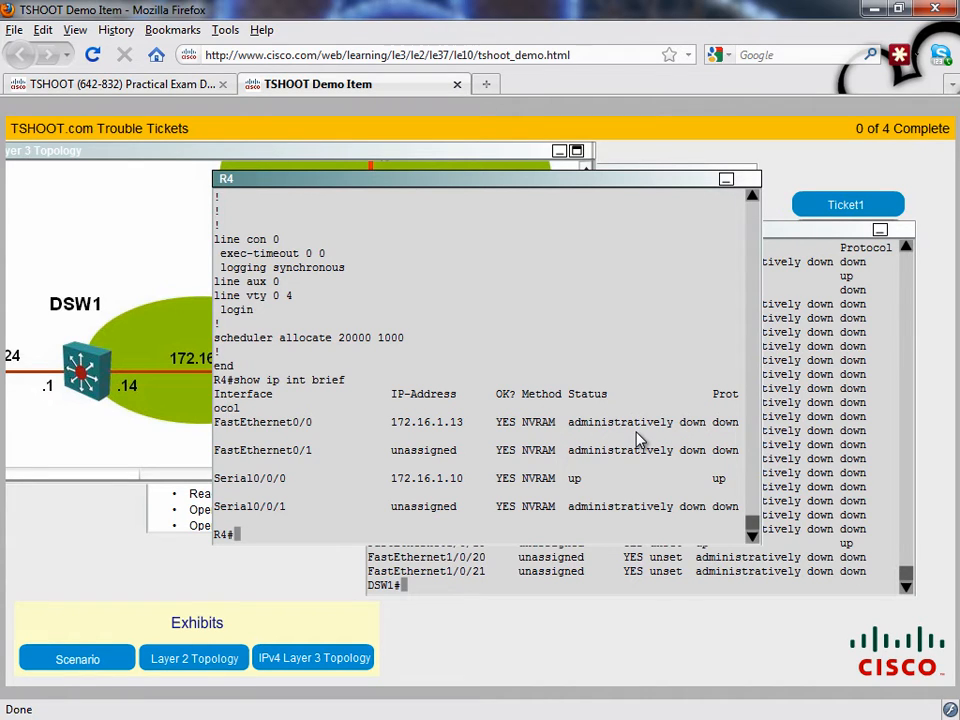
{"action": "type", "text": "sh run"}
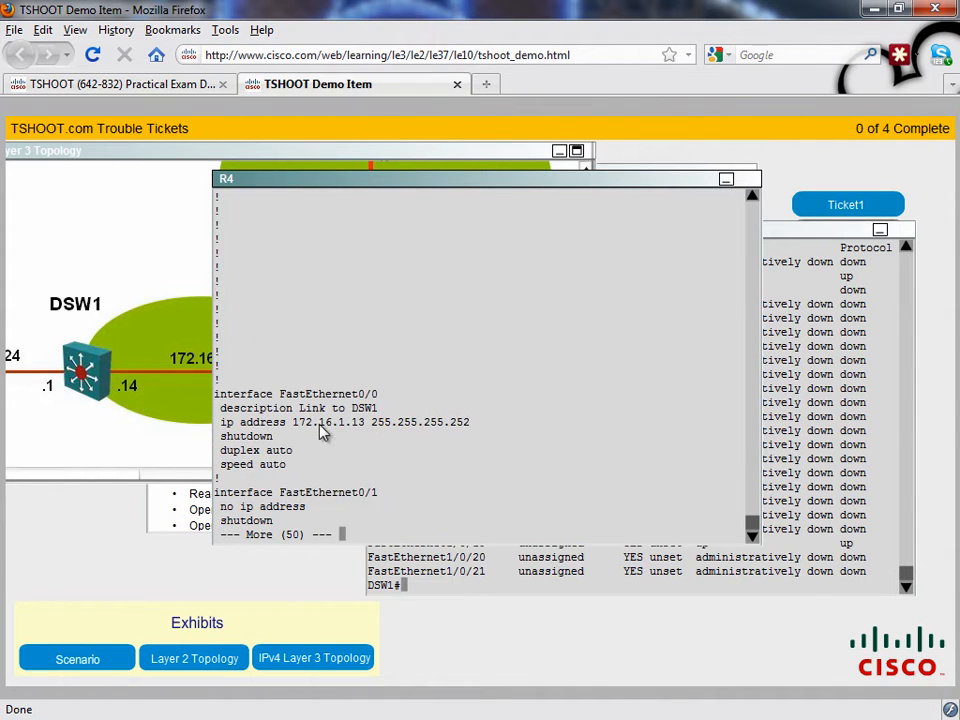
{"action": "mouse_move", "coordinate": [240, 450]}
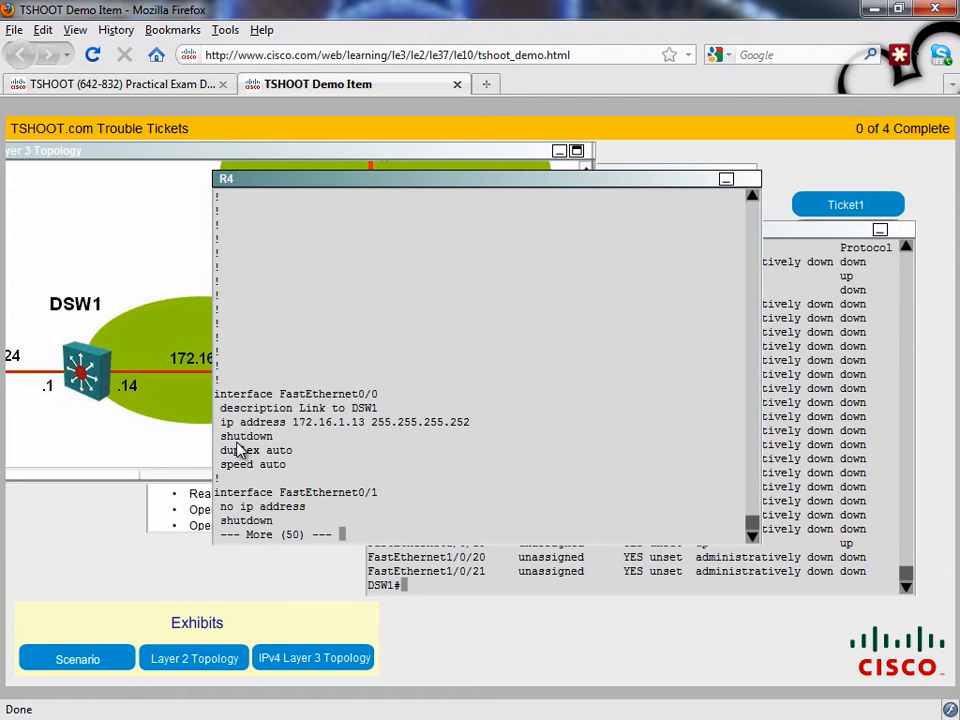
{"action": "key", "text": "space"}
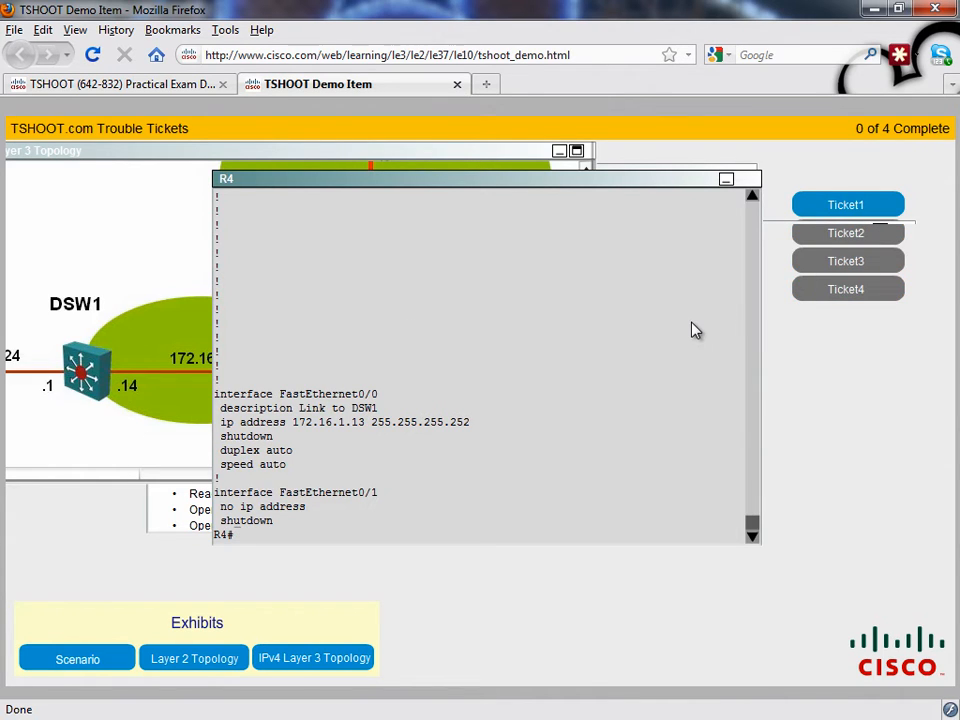
{"action": "left_click", "coordinate": [846, 204]}
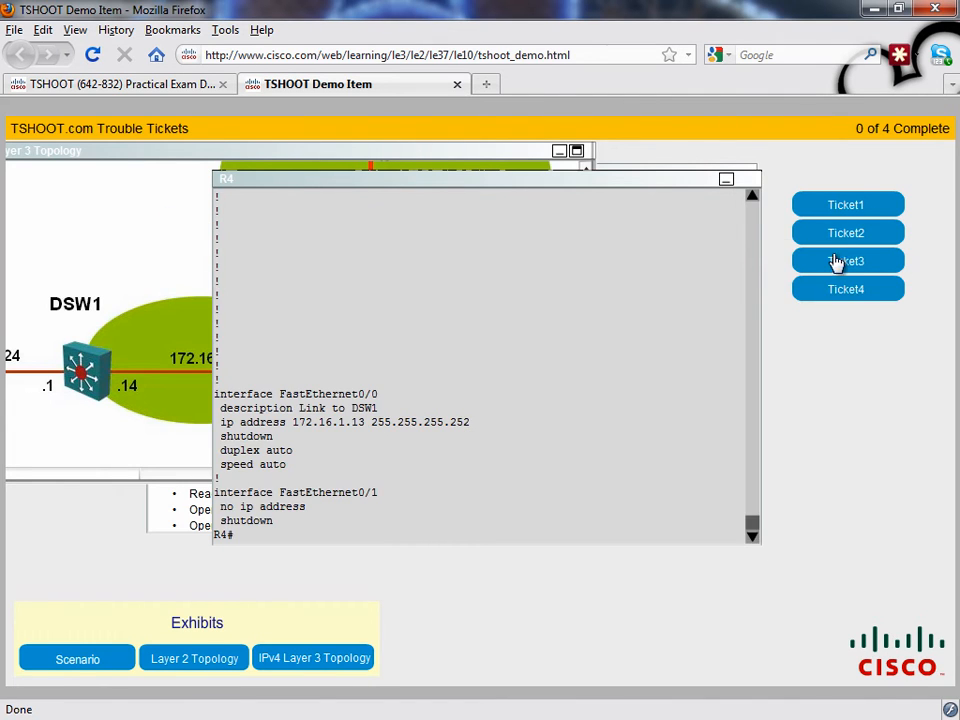
{"action": "left_click", "coordinate": [846, 261]}
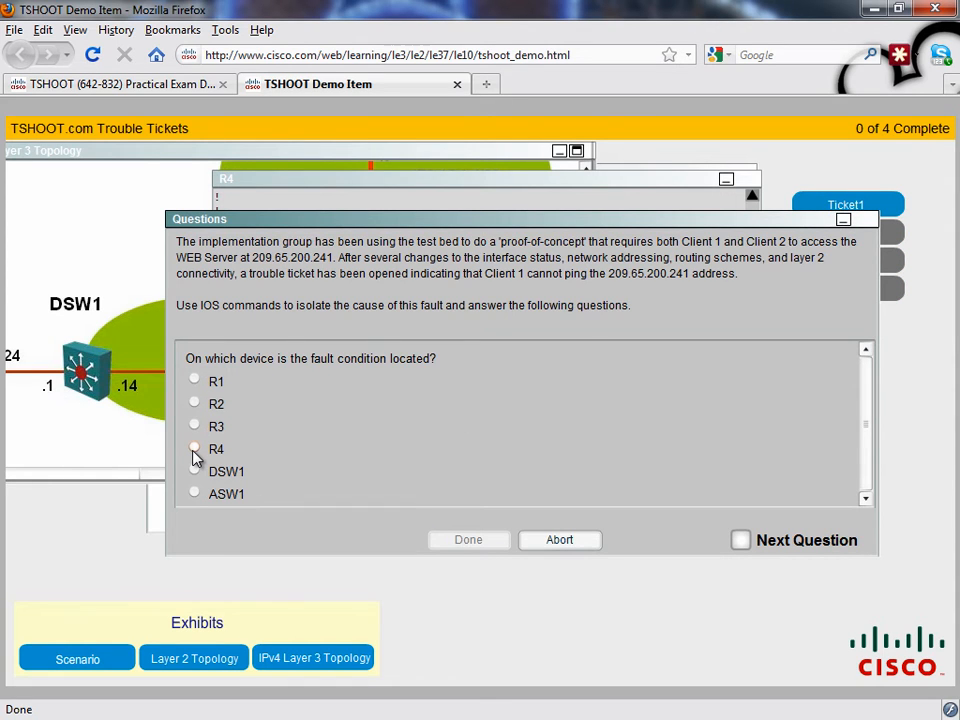
Answer R4, interface status, and no shut under f0/0, then submit Ticket 1
{"action": "left_click", "coordinate": [195, 448]}
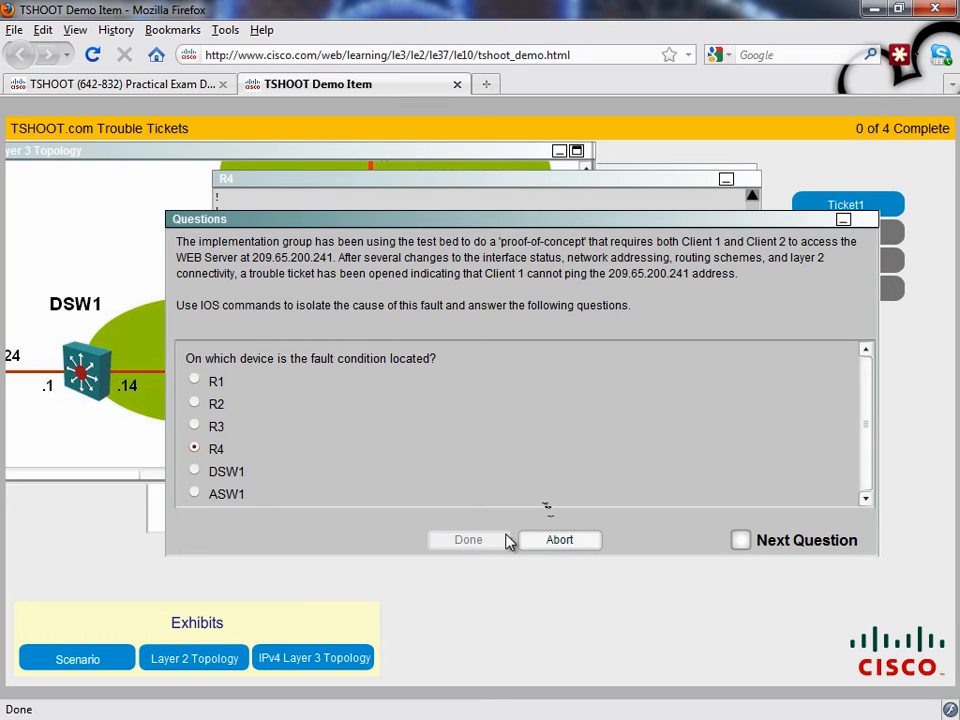
{"action": "left_click", "coordinate": [740, 540]}
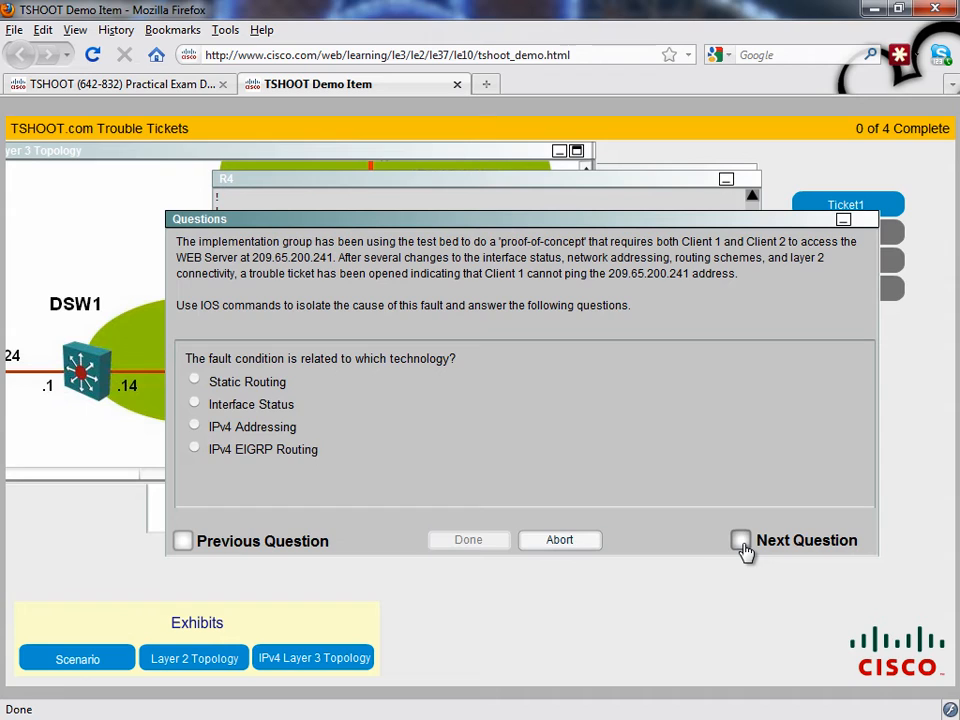
{"action": "left_click", "coordinate": [194, 402]}
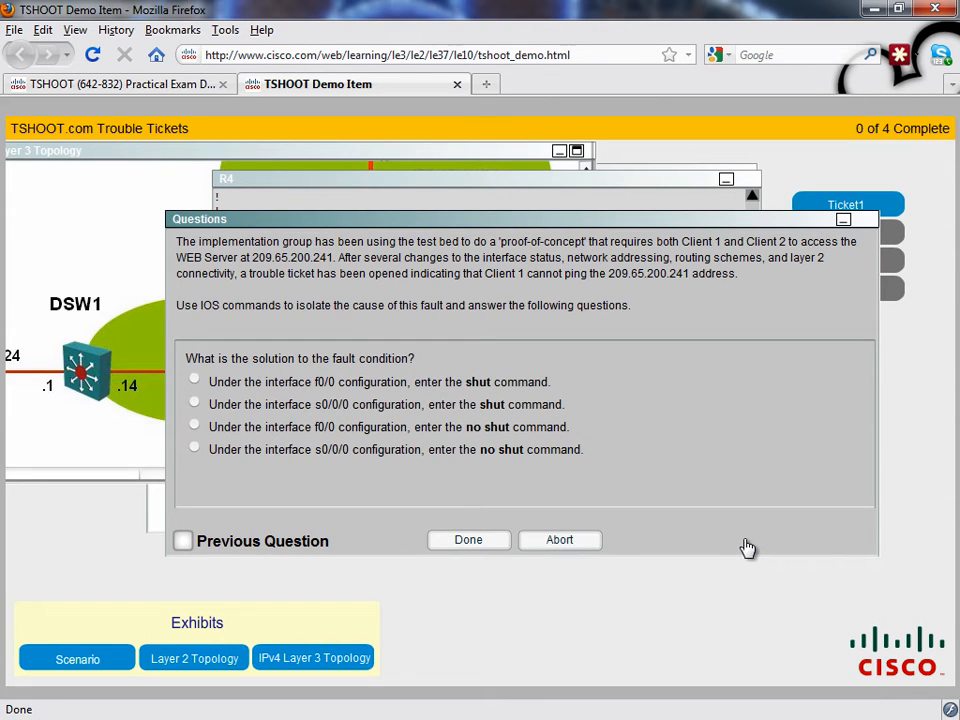
{"action": "mouse_move", "coordinate": [332, 453]}
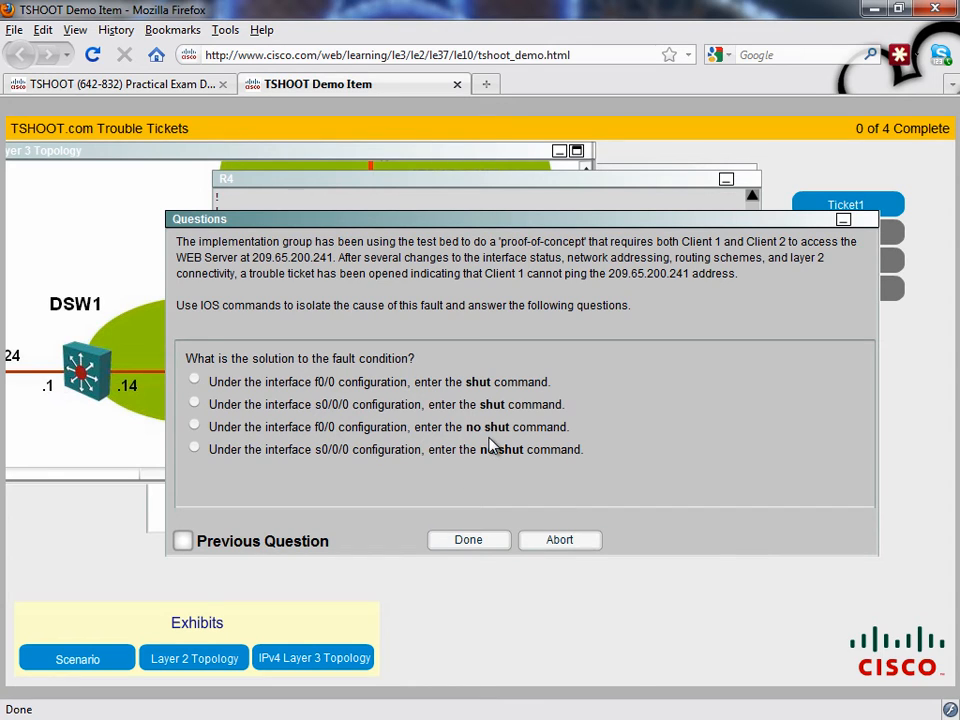
{"action": "left_click", "coordinate": [194, 427]}
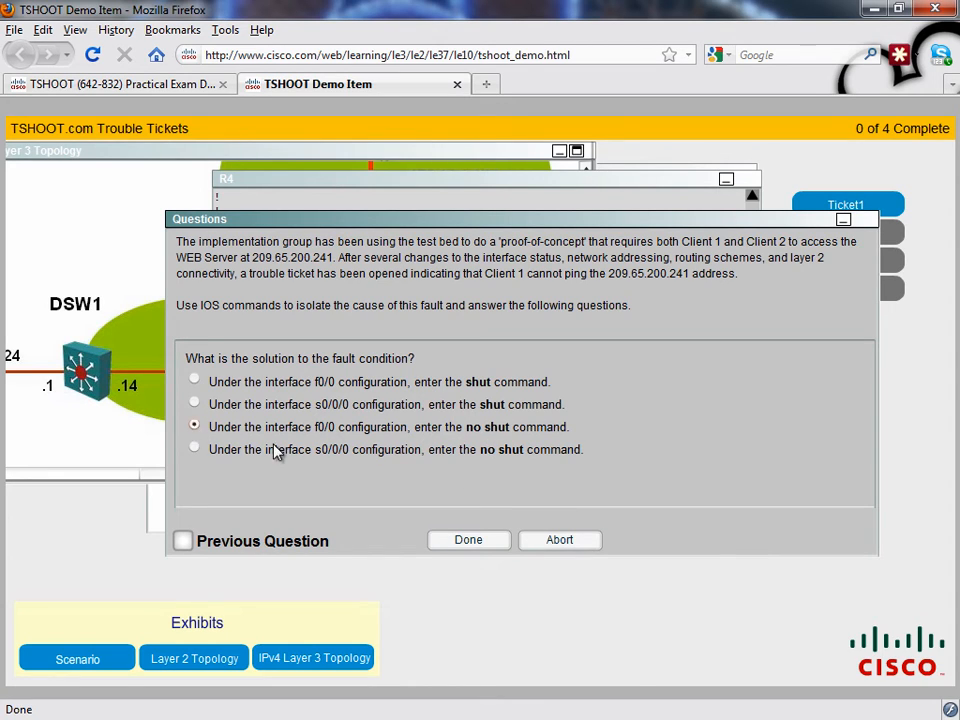
{"action": "left_click", "coordinate": [468, 540]}
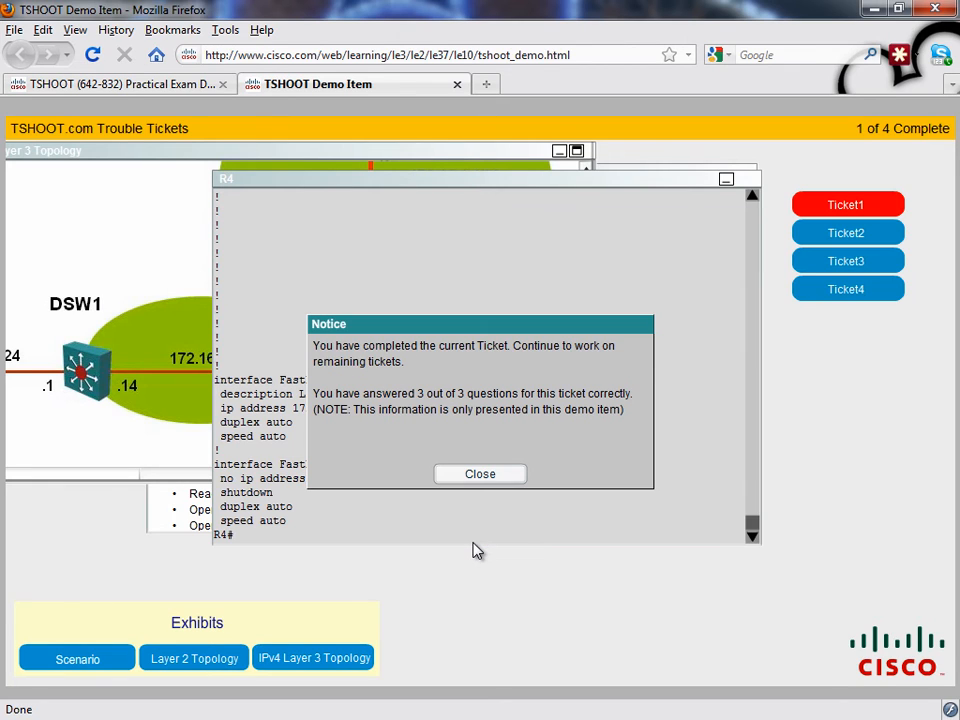
{"action": "mouse_move", "coordinate": [430, 413]}
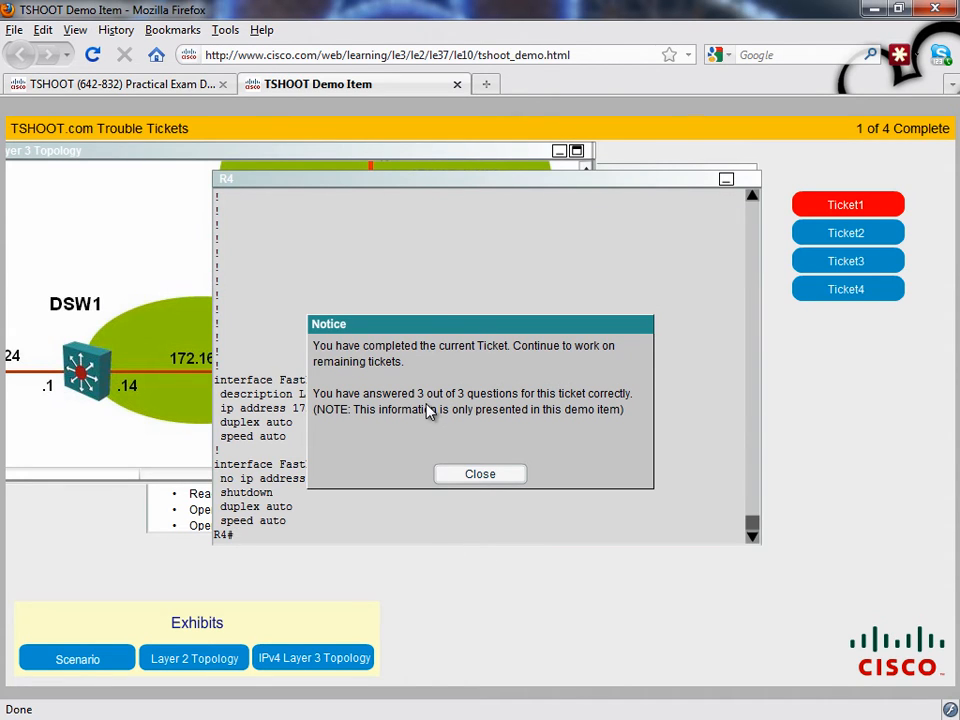
{"action": "mouse_move", "coordinate": [570, 413]}
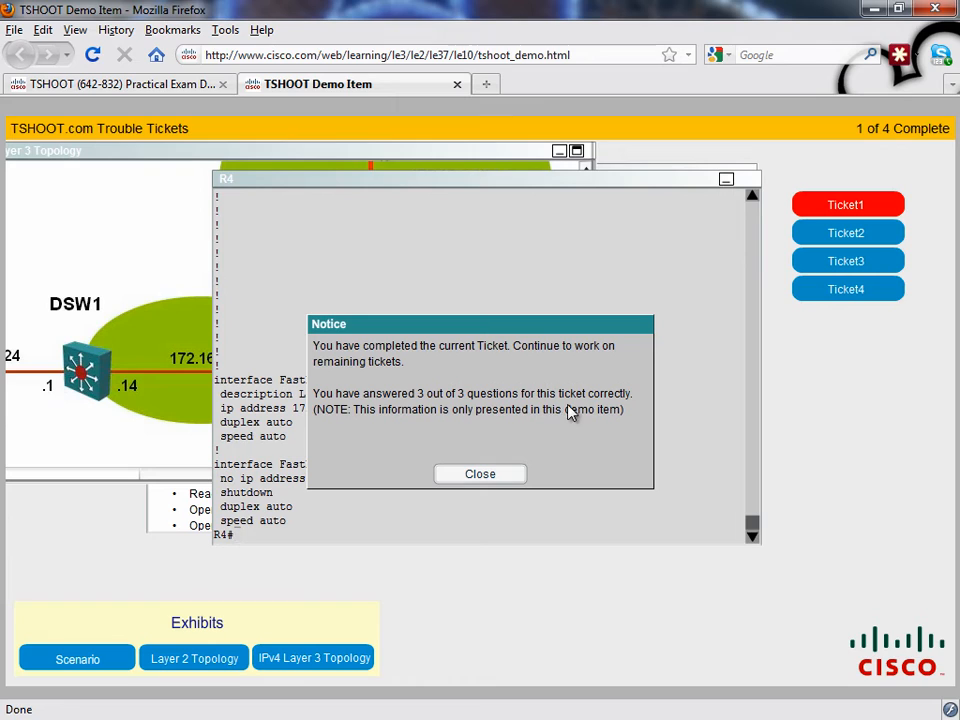
{"action": "mouse_move", "coordinate": [600, 412]}
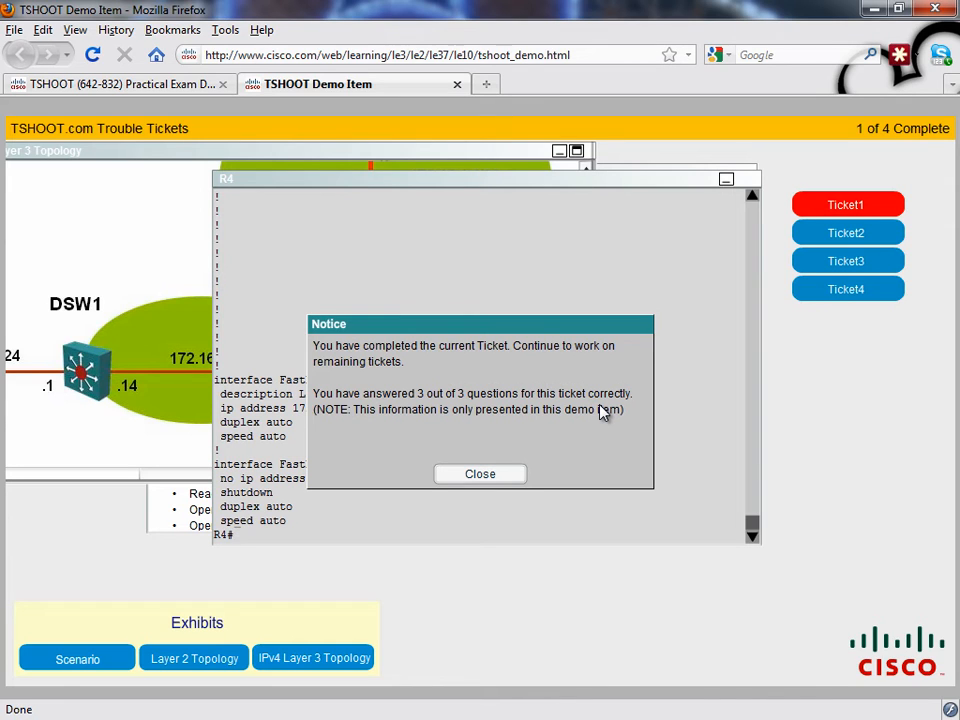